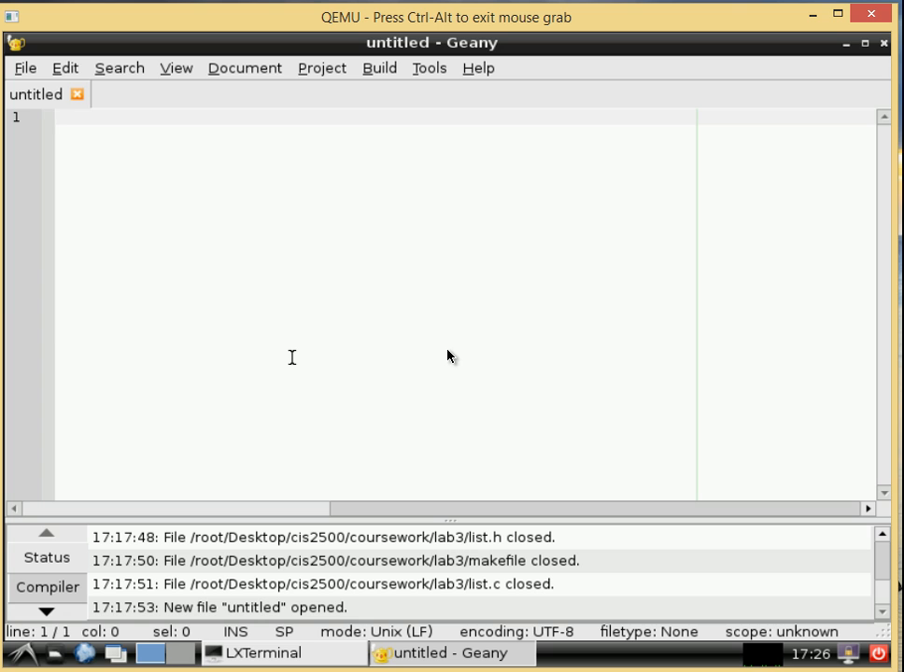
Step: Bring the Chrome window showing the tldp.org homepage to the front
{"action": "left_click", "coordinate": [58, 115]}
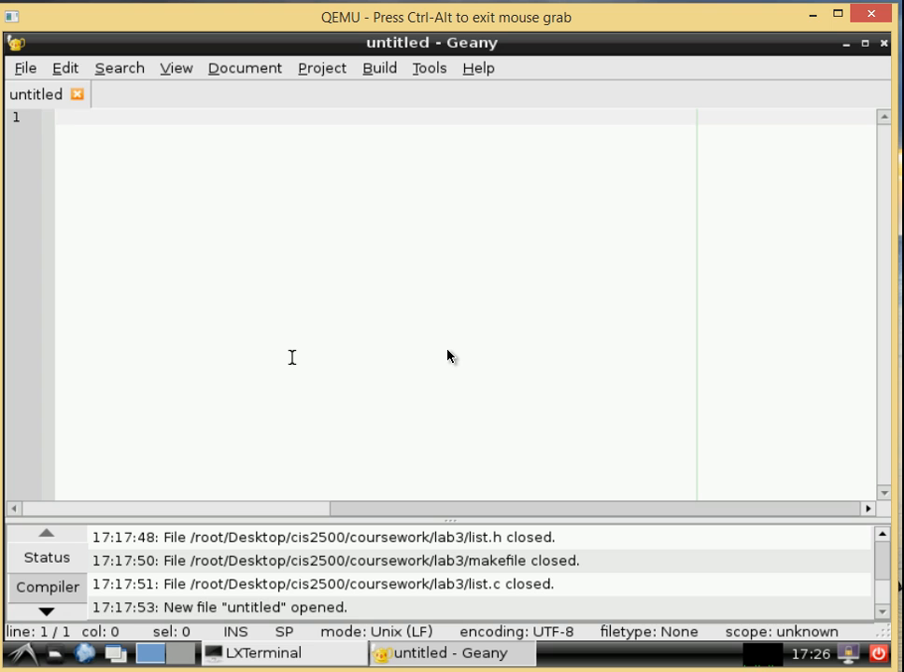
{"action": "left_click", "coordinate": [58, 115]}
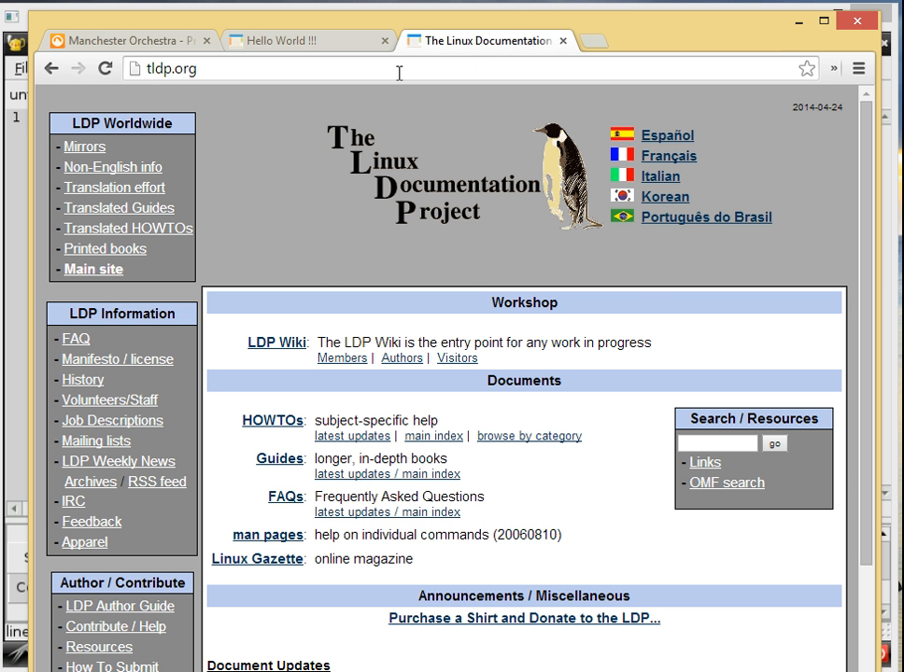
Step: Open the ncurses 'Hello World !!!' example tab in Chrome
{"action": "left_click", "coordinate": [299, 40]}
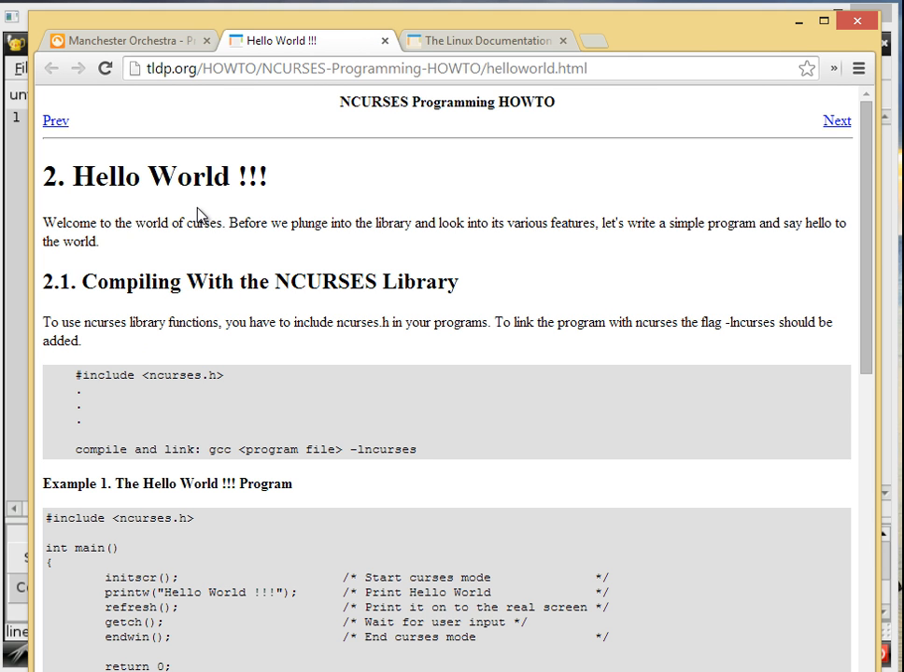
{"action": "mouse_move", "coordinate": [324, 218]}
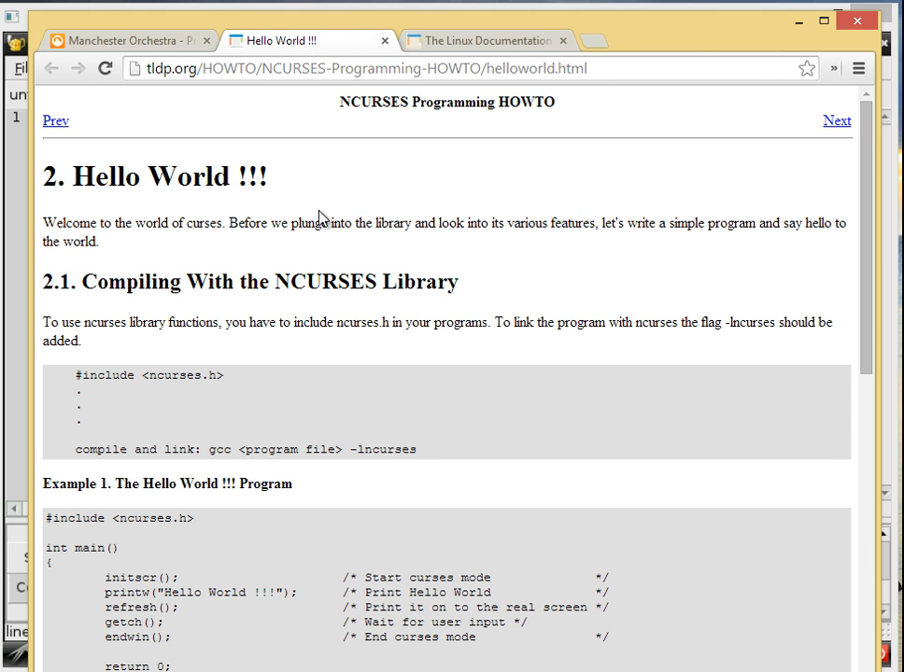
{"action": "mouse_move", "coordinate": [297, 155]}
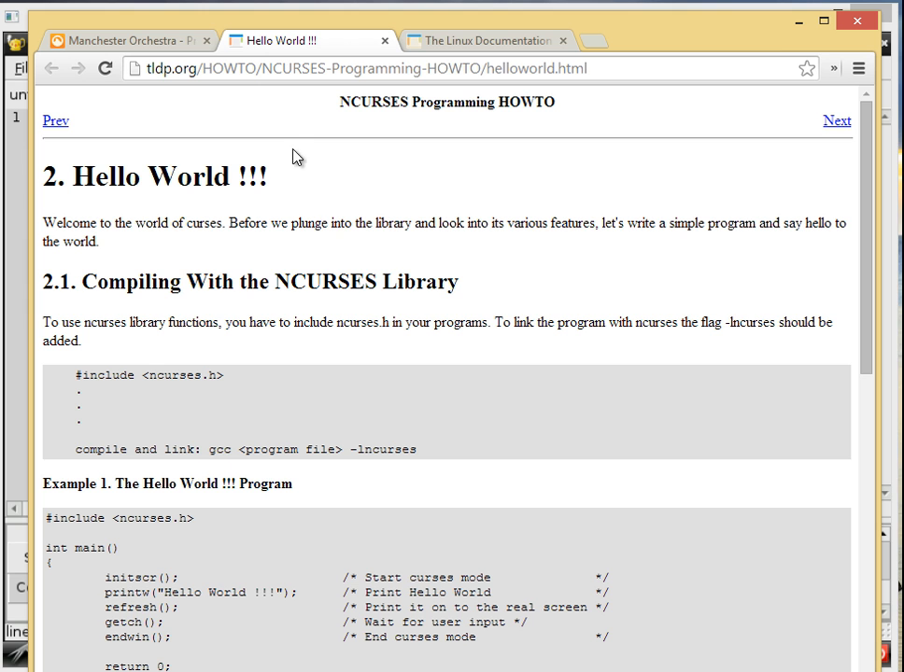
{"action": "mouse_move", "coordinate": [324, 26]}
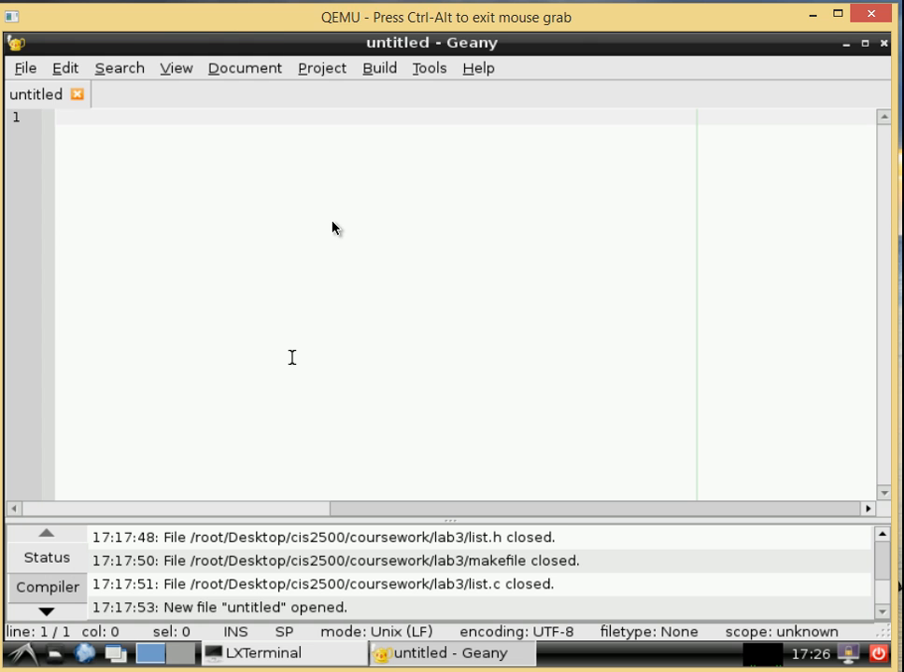
{"action": "mouse_move", "coordinate": [448, 355]}
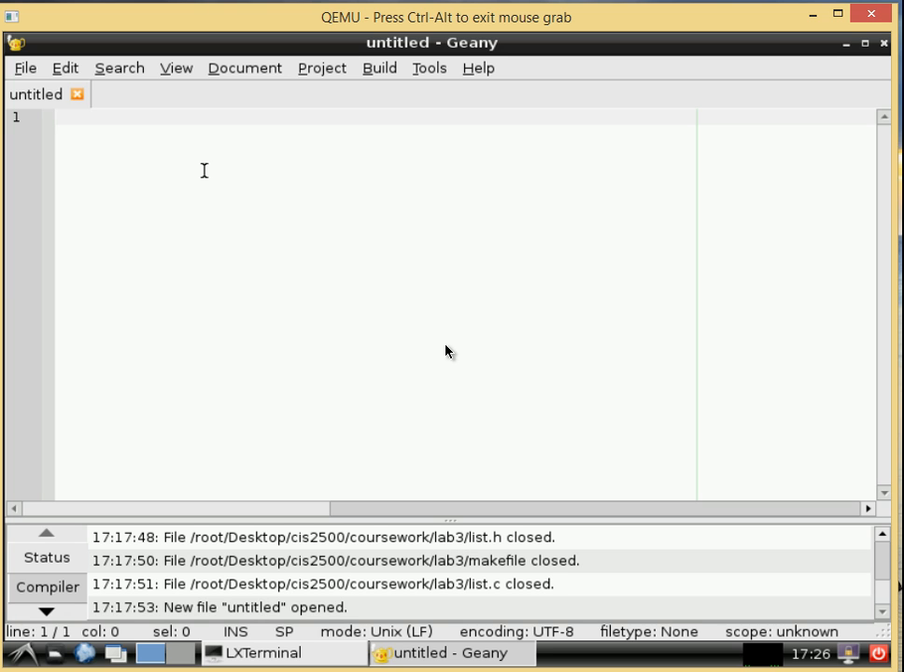
Step: Write '#include <ncurses.h>' followed by an empty int main() body
{"action": "type", "text": "#"}
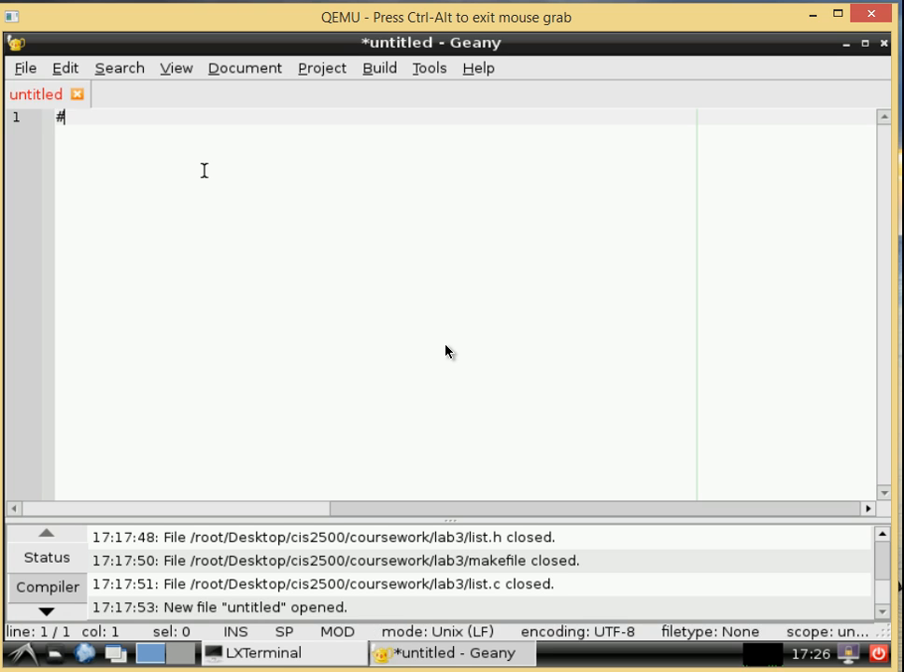
{"action": "type", "text": "inc"}
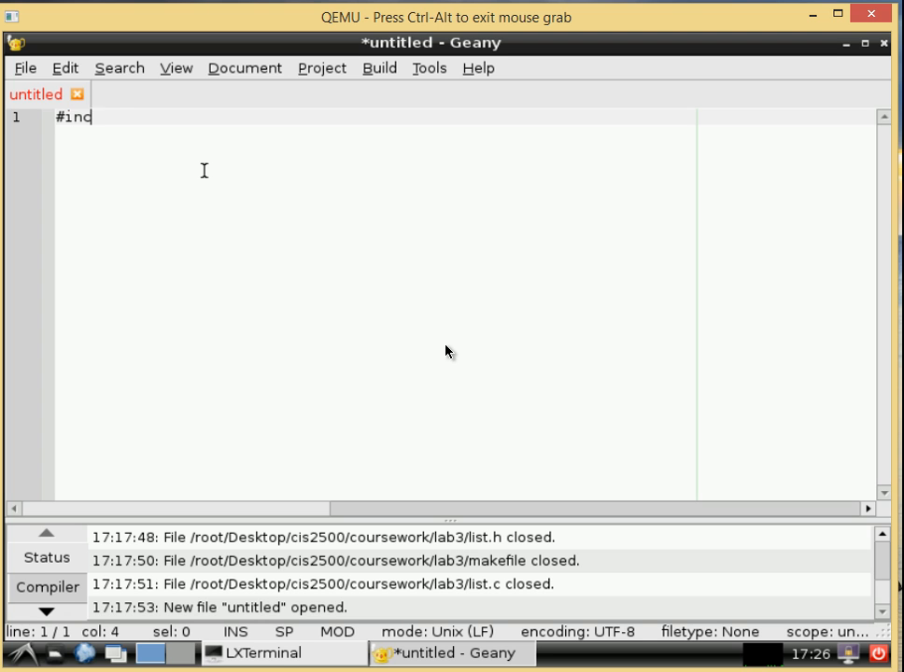
{"action": "type", "text": "lude"}
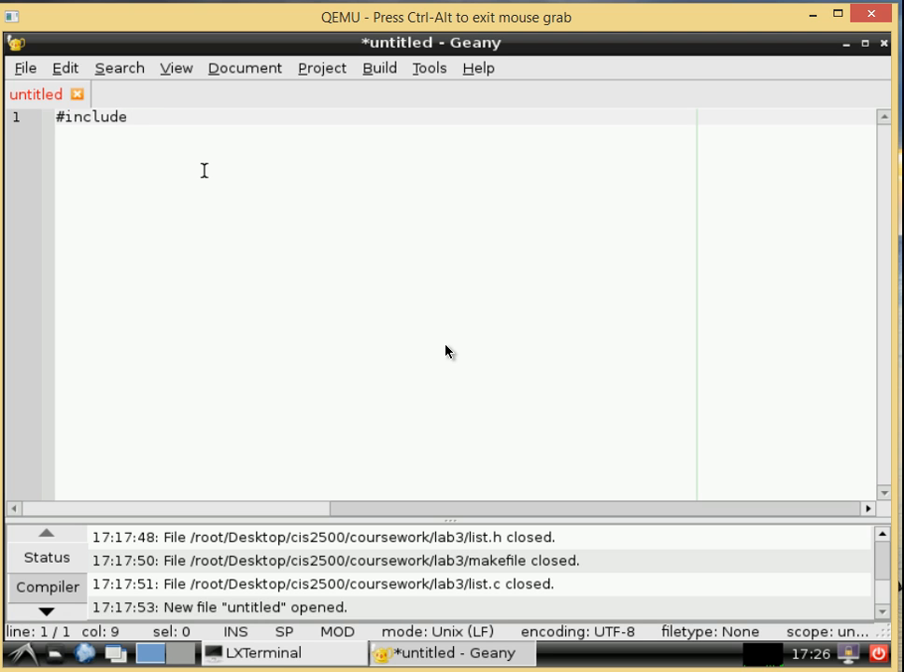
{"action": "type", "text": "<>"}
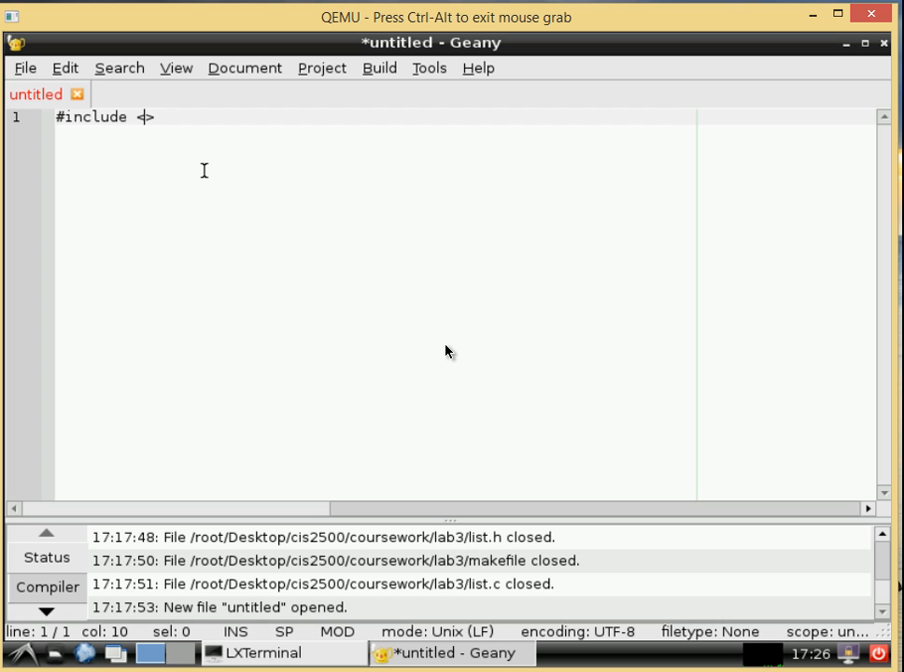
{"action": "type", "text": "ncurs"}
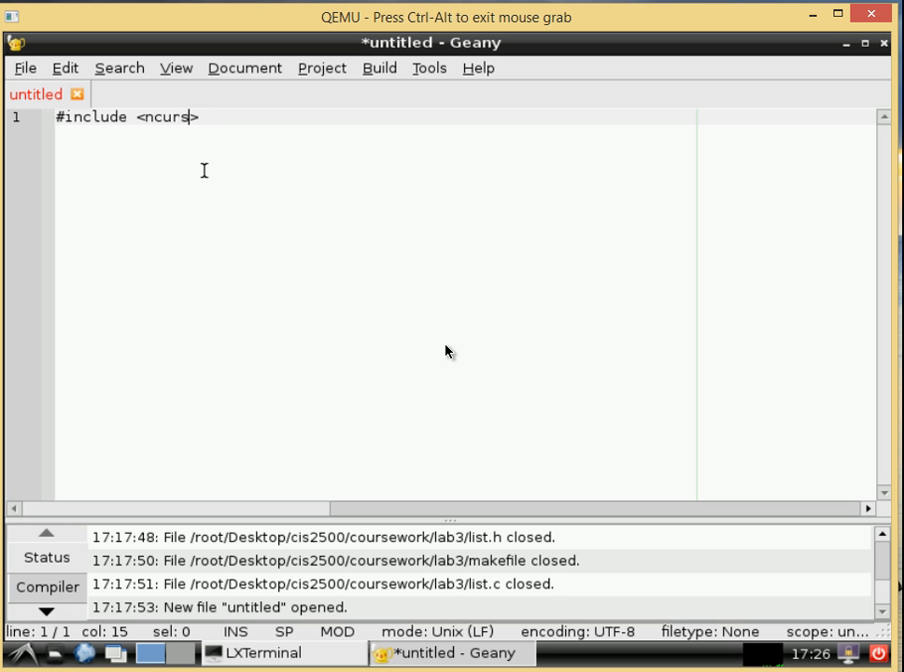
{"action": "type", "text": "es"}
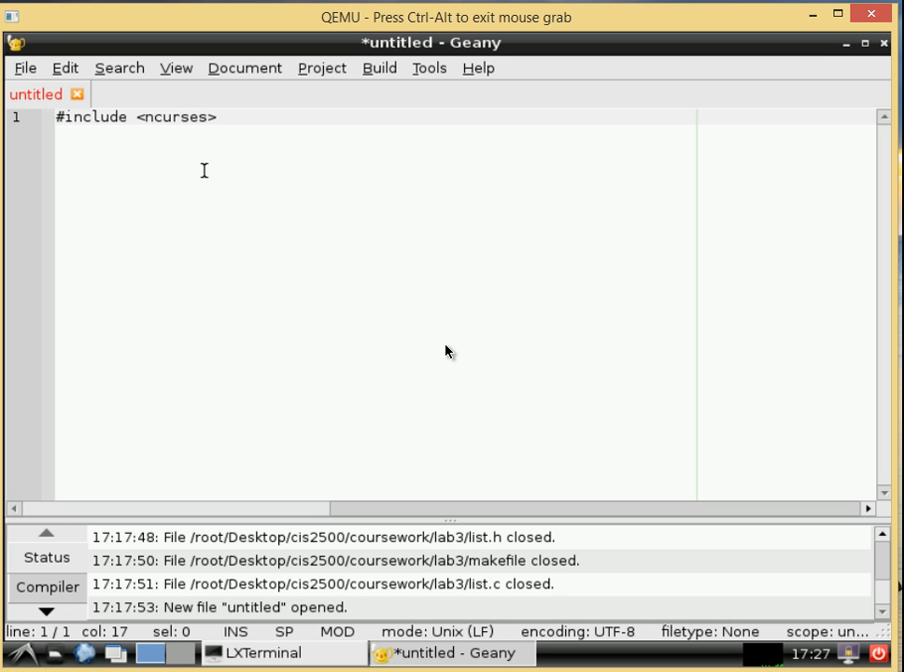
{"action": "type", "text": ".h"}
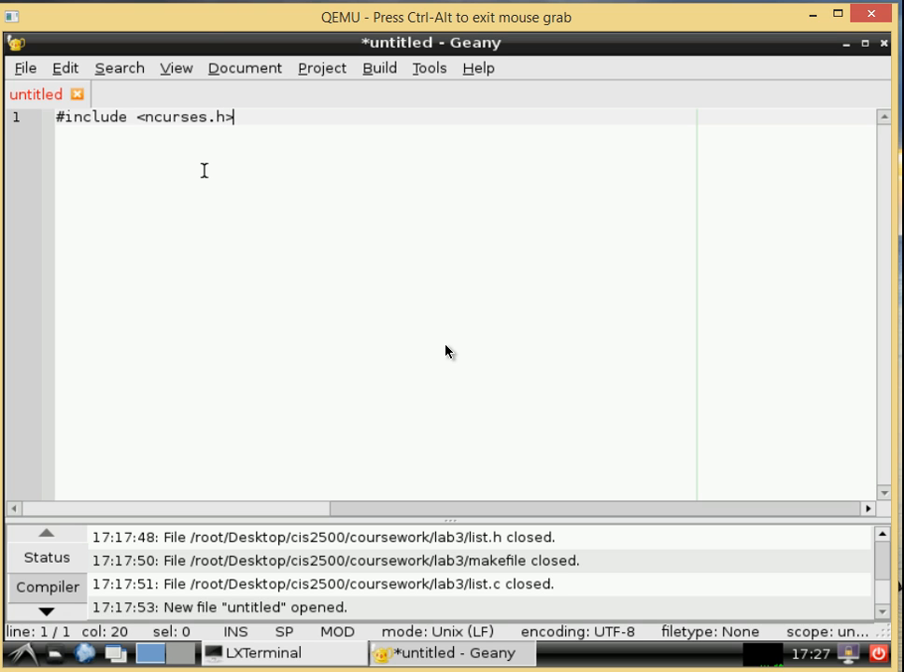
{"action": "key", "text": "Return"}
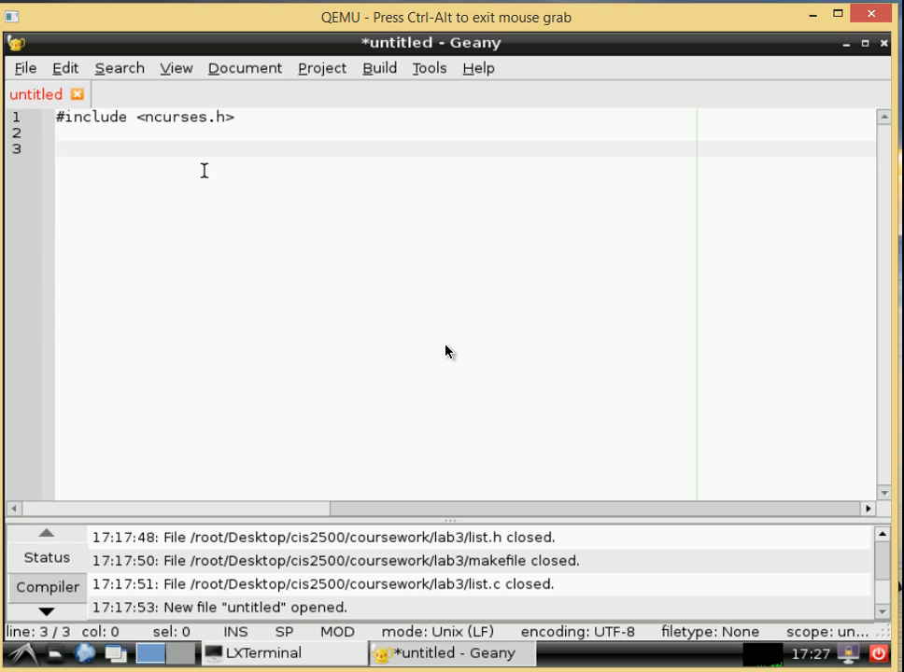
{"action": "type", "text": "int"}
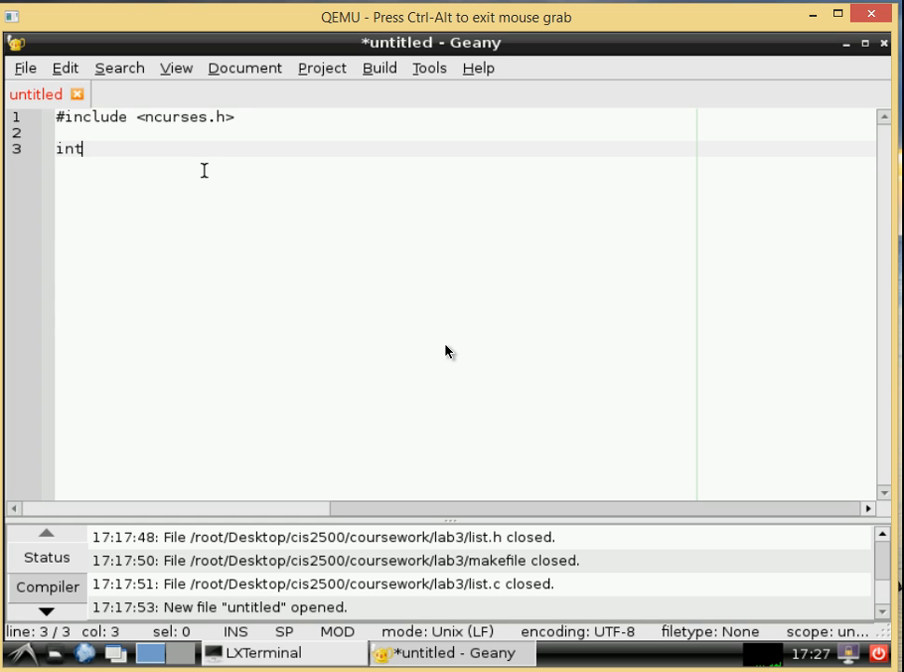
{"action": "type", "text": "main("}
{"action": "type", "text": "{"}
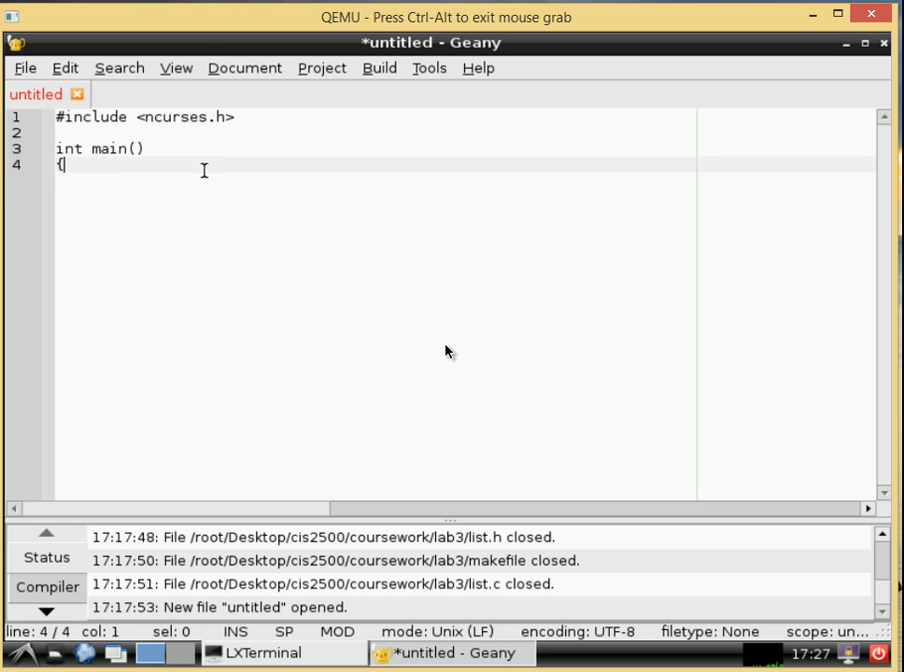
{"action": "key", "text": "Return"}
{"action": "type", "text": "}"}
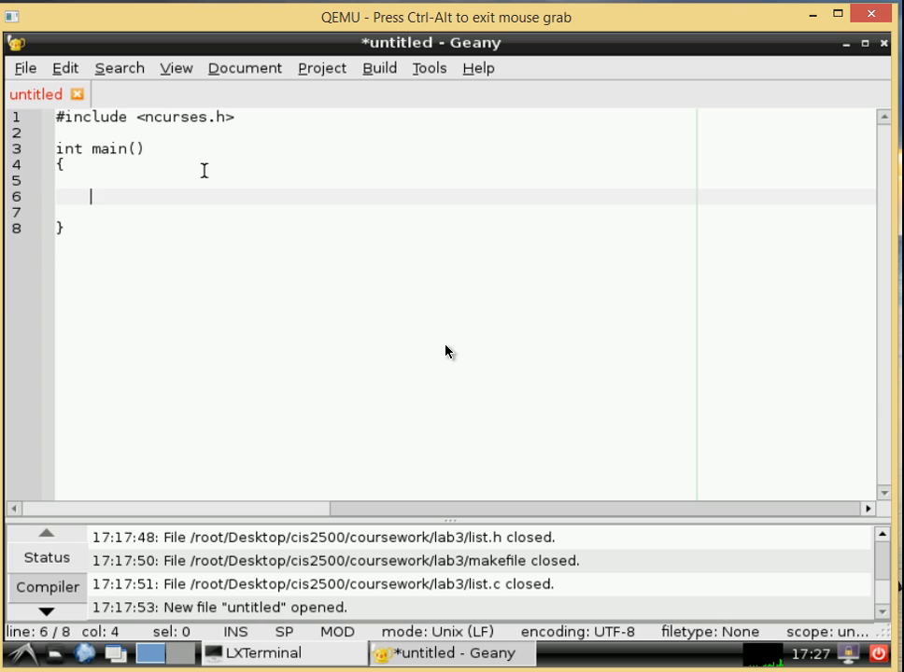
Step: Add the initscr(); call inside main
{"action": "type", "text": "ini"}
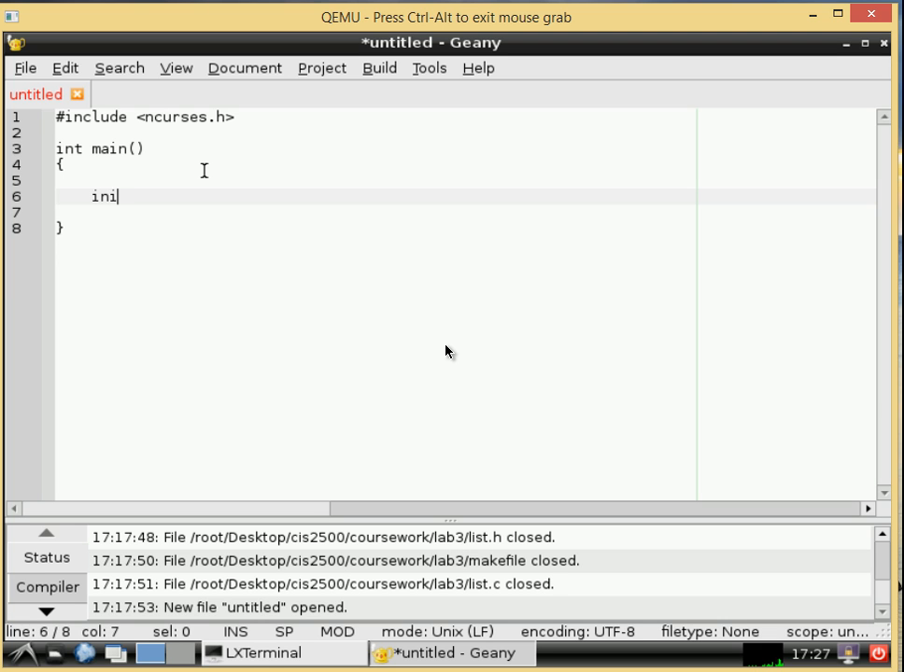
{"action": "type", "text": "ts"}
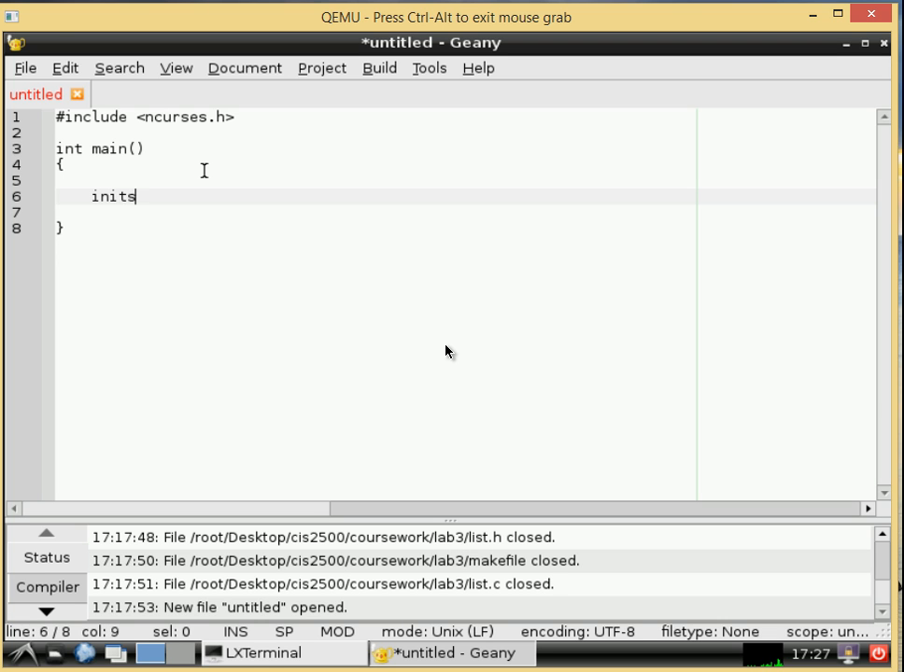
{"action": "type", "text": "cr()"}
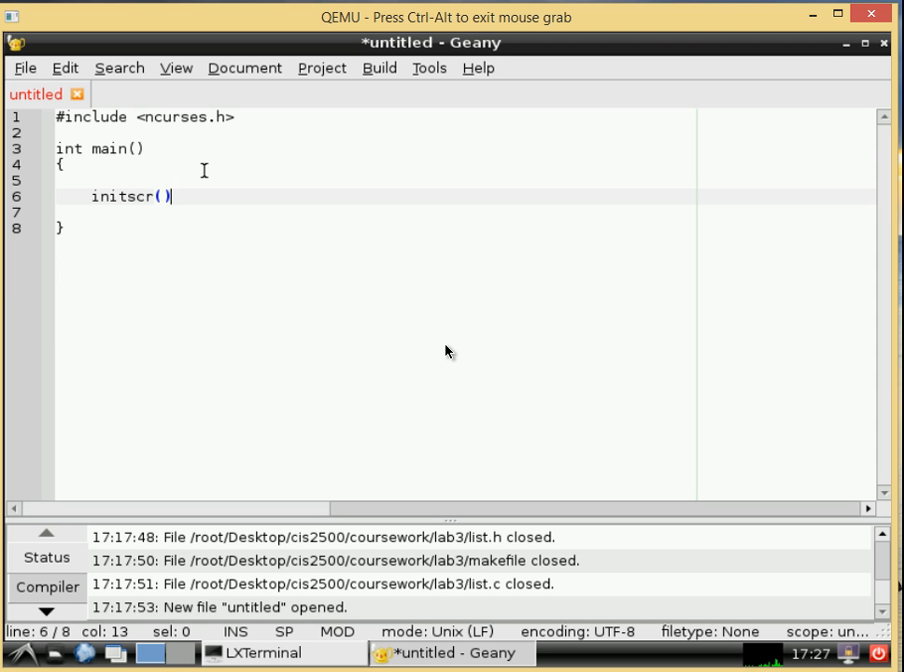
{"action": "type", "text": ";"}
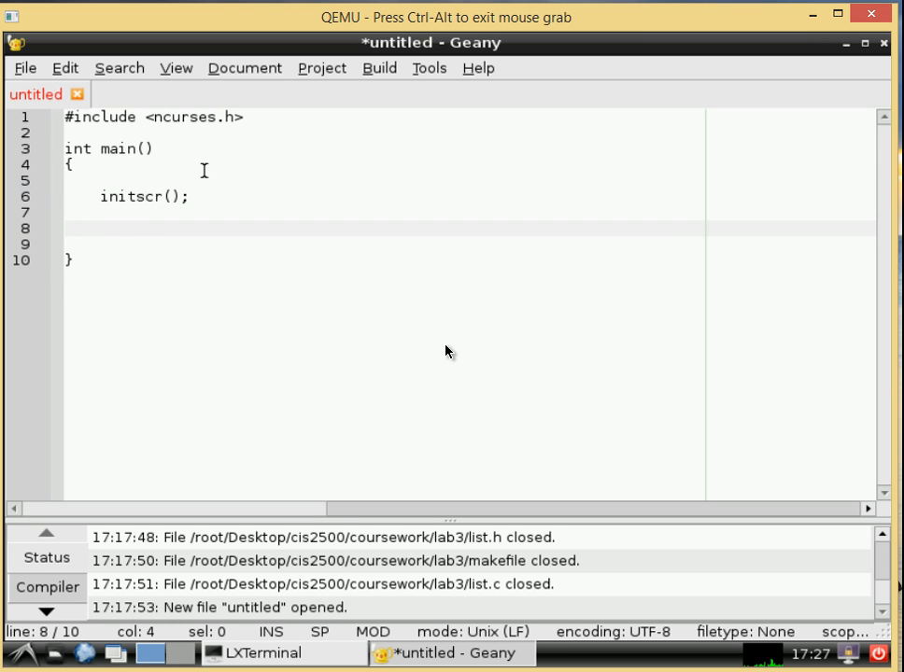
Step: Add printw("Hello world!"); below the initscr() line
{"action": "type", "text": "print"}
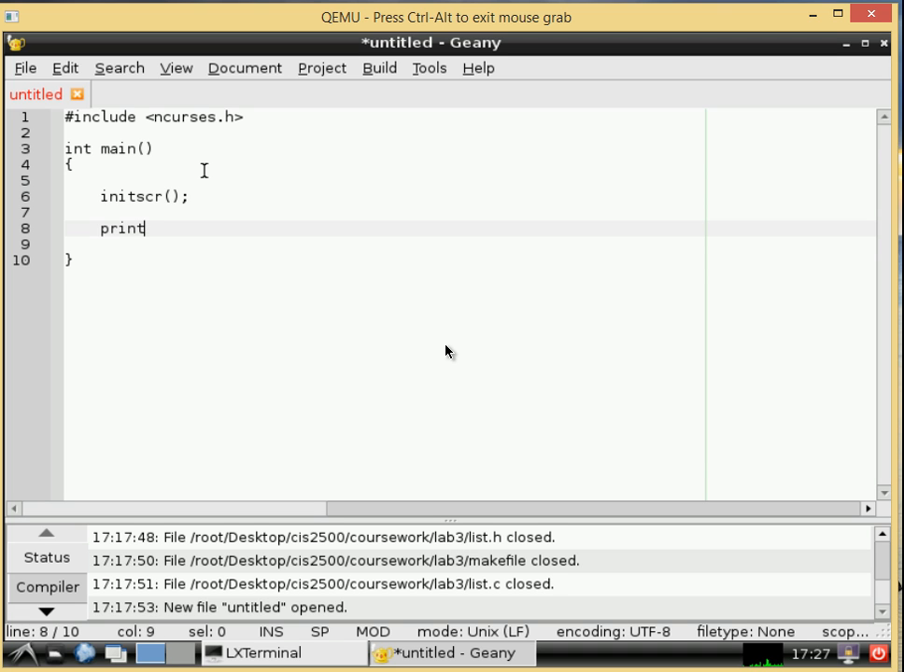
{"action": "type", "text": "w"}
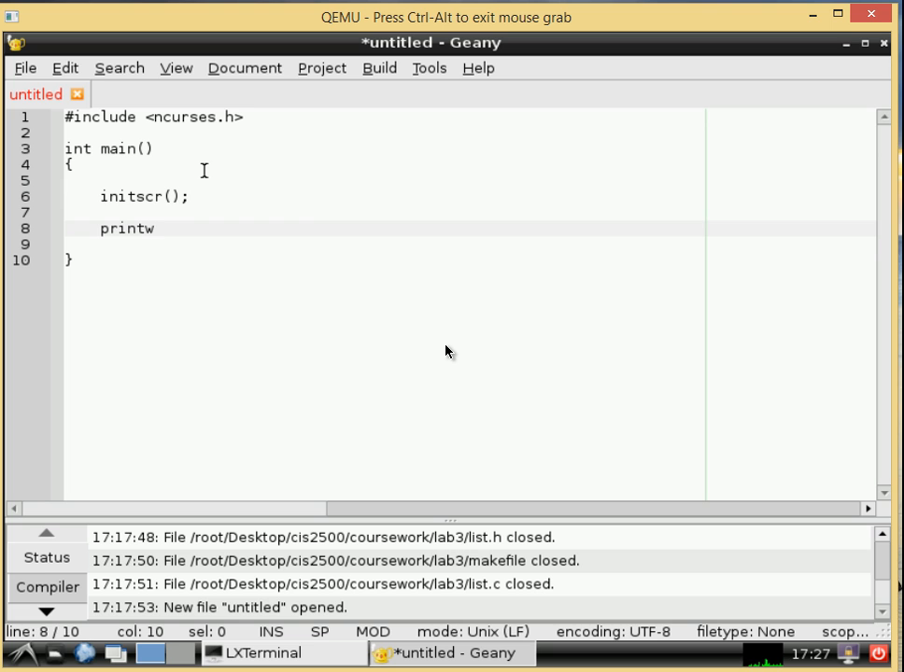
{"action": "type", "text": "()"}
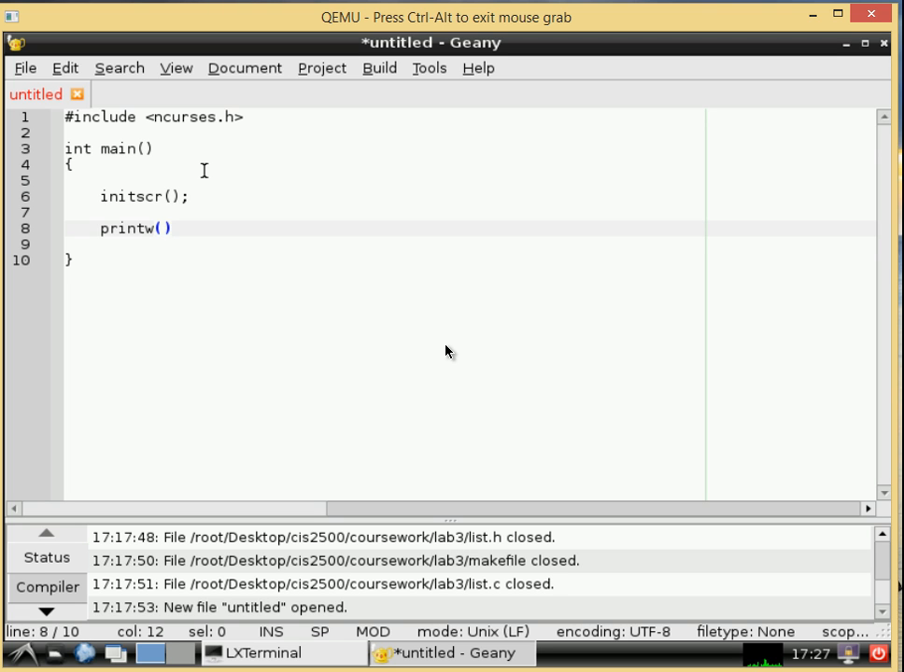
{"action": "type", "text": ";"}
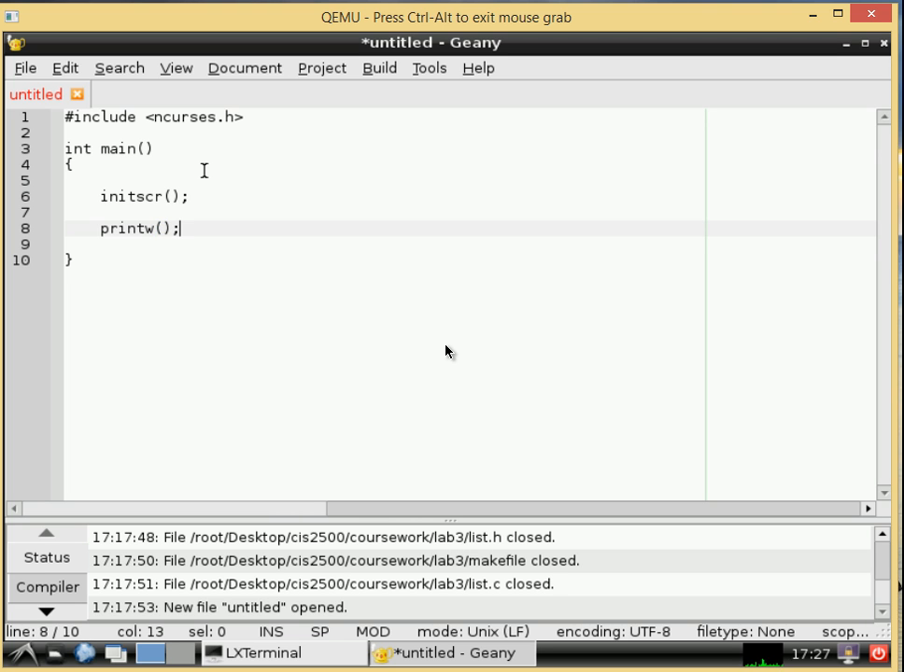
{"action": "type", "text": "\""}
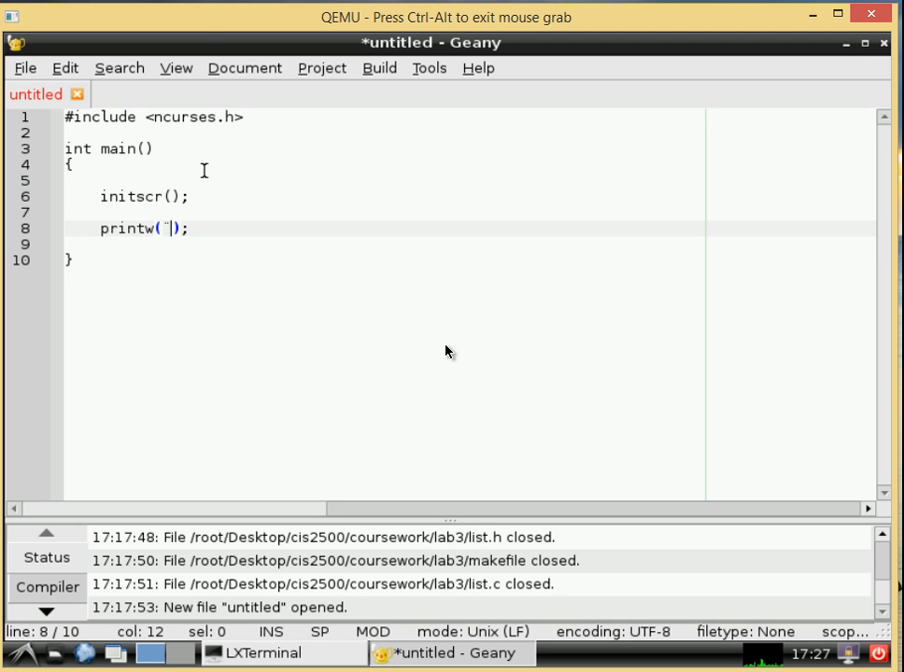
{"action": "key", "text": "BackSpace"}
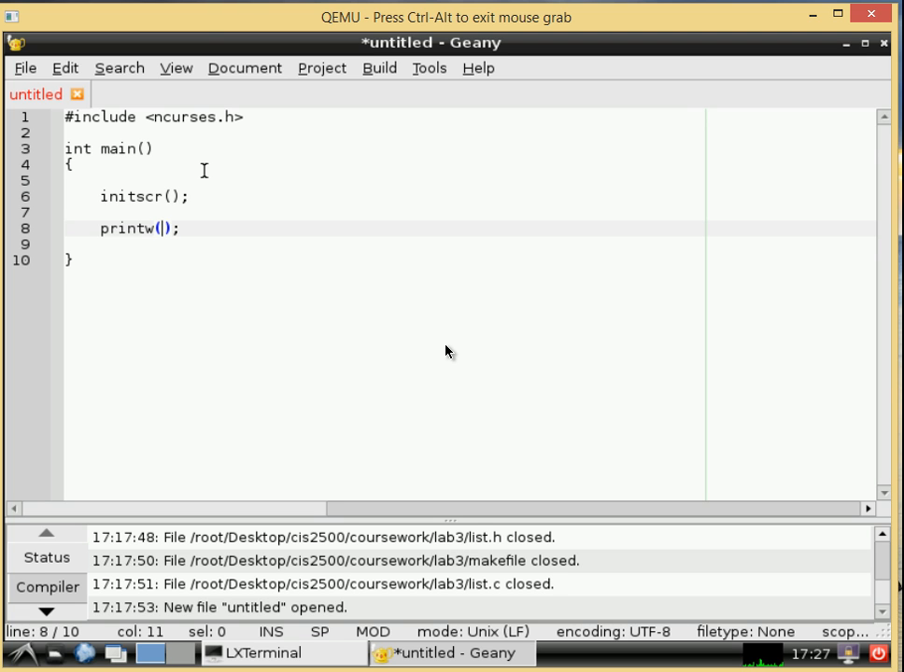
{"action": "type", "text": "\"\""}
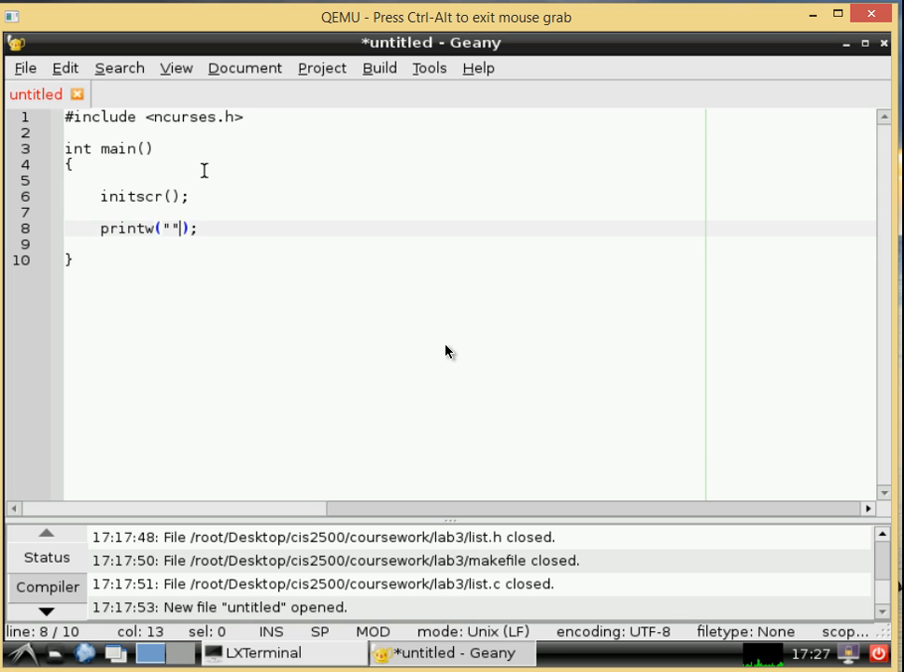
{"action": "type", "text": "He"}
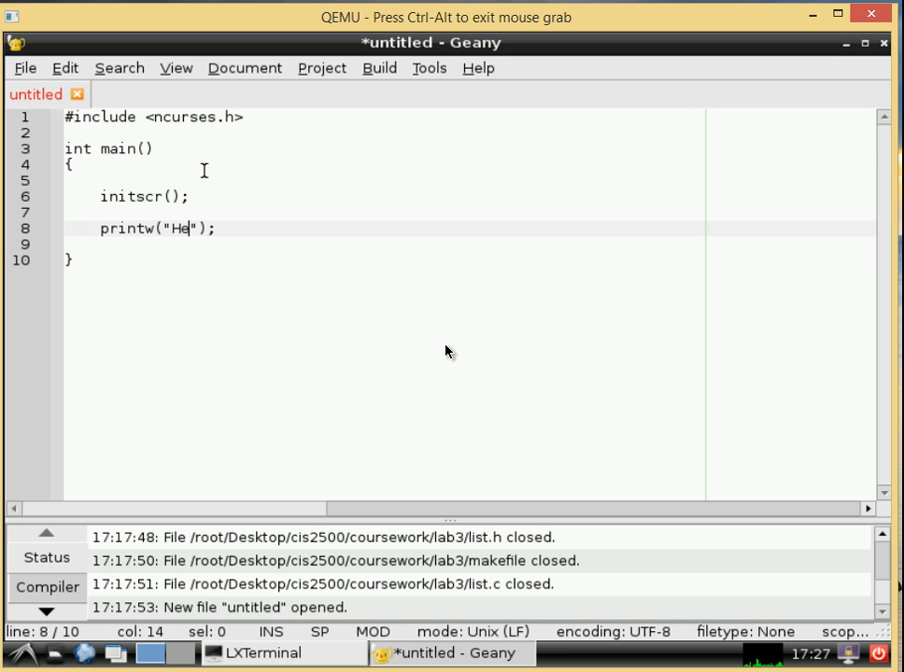
{"action": "type", "text": "llo world!"}
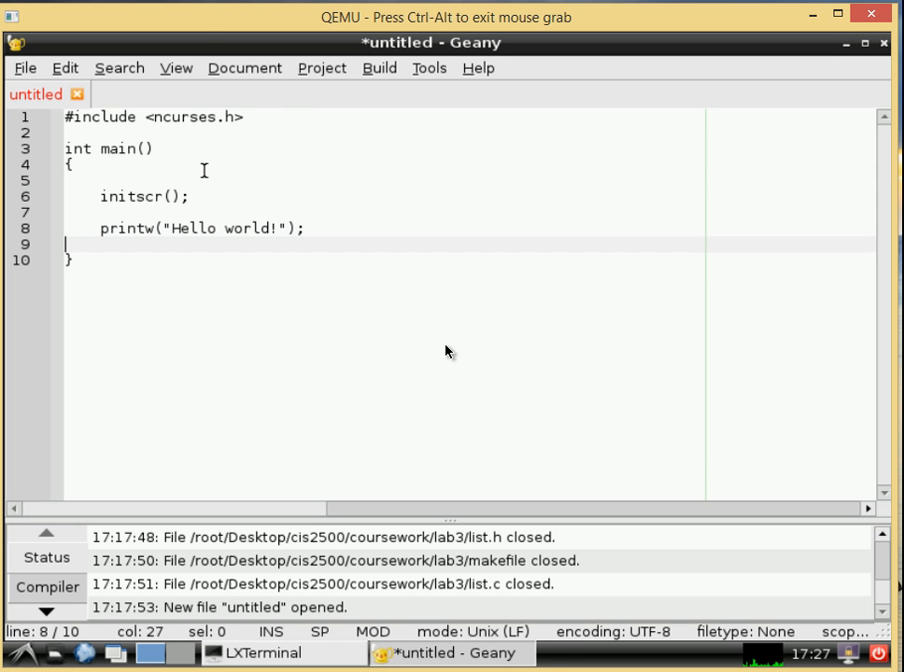
Step: Add refresh(); and getch(); lines after the printw call
{"action": "key", "text": "Return"}
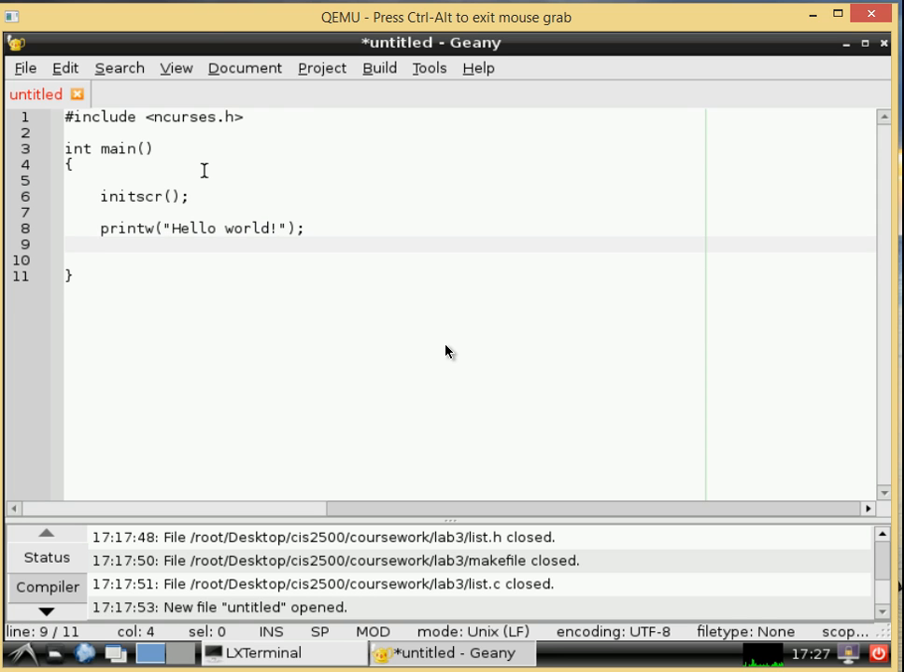
{"action": "key", "text": "Return"}
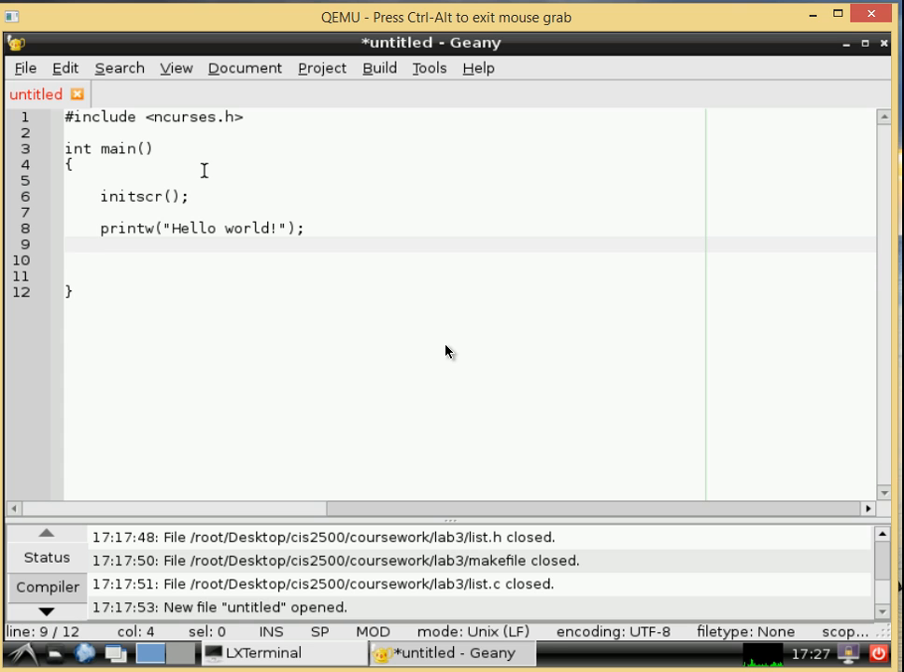
{"action": "type", "text": "refresh"}
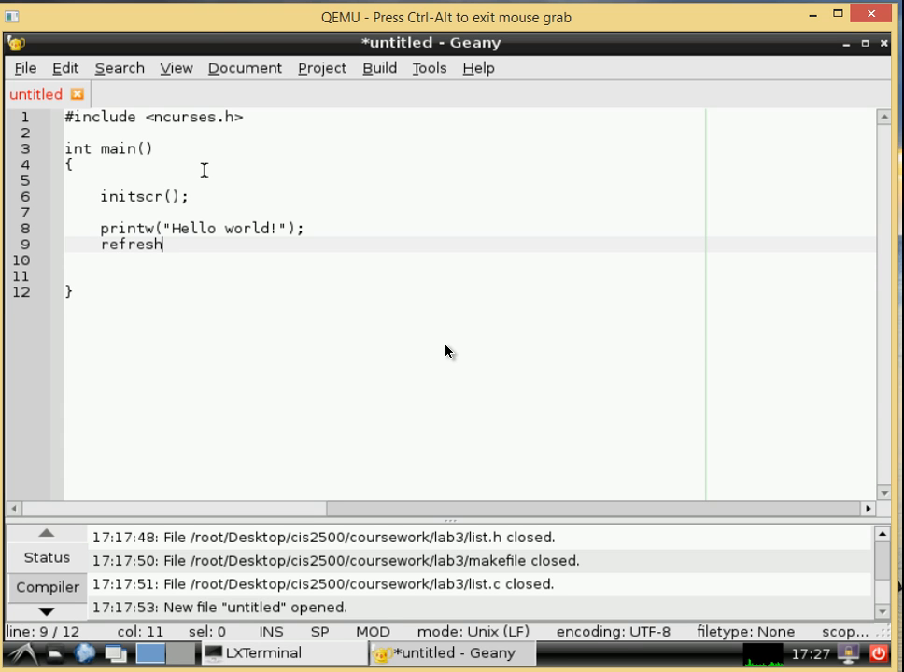
{"action": "type", "text": "();"}
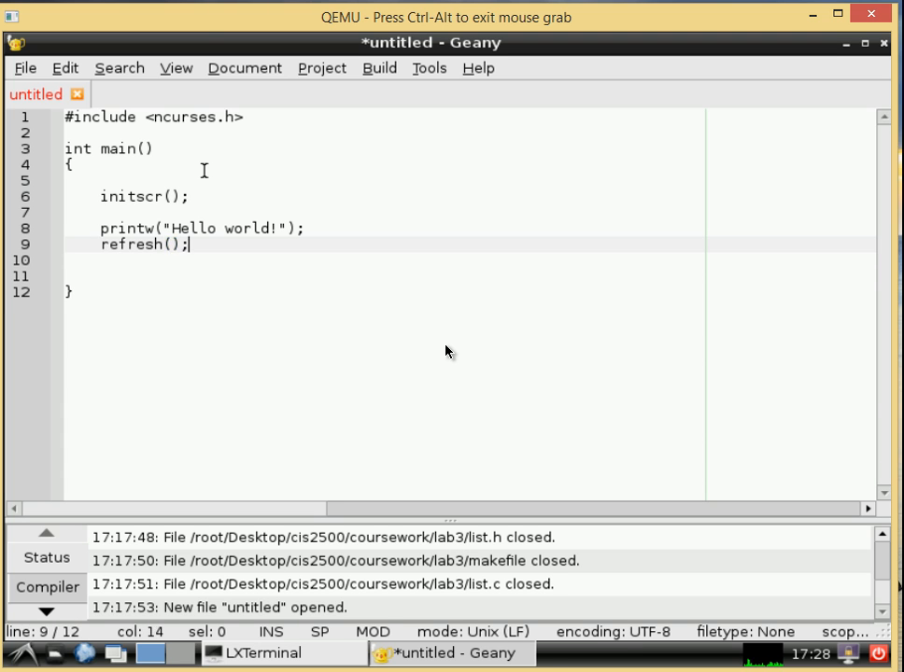
{"action": "key", "text": "Return"}
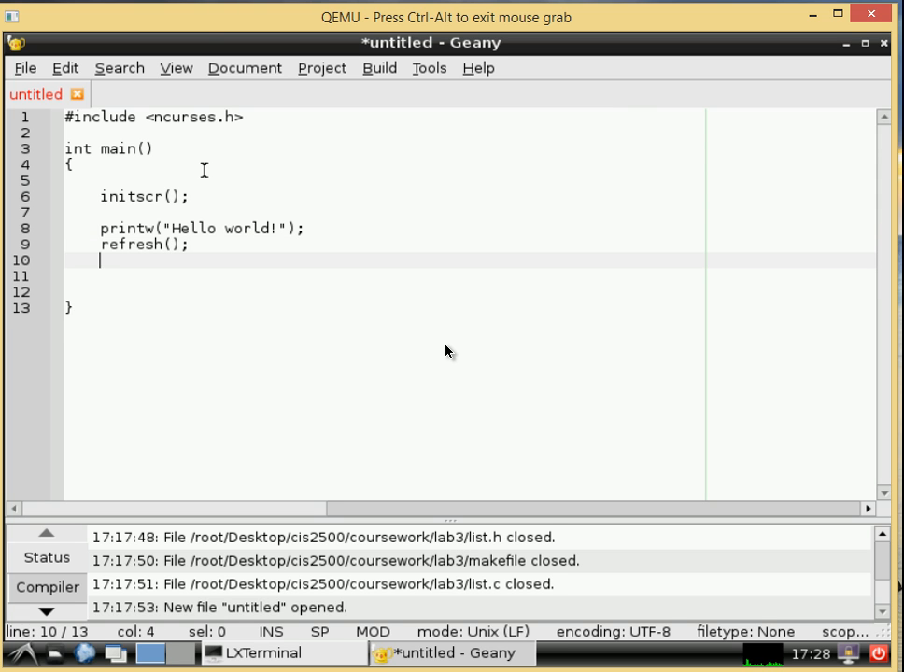
{"action": "key", "text": "Return"}
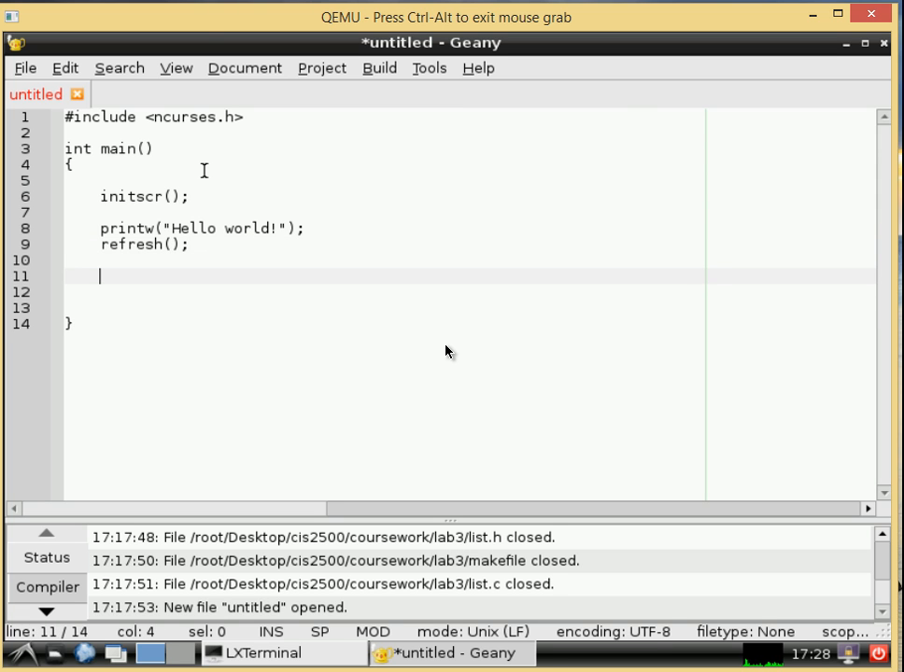
{"action": "type", "text": "get"}
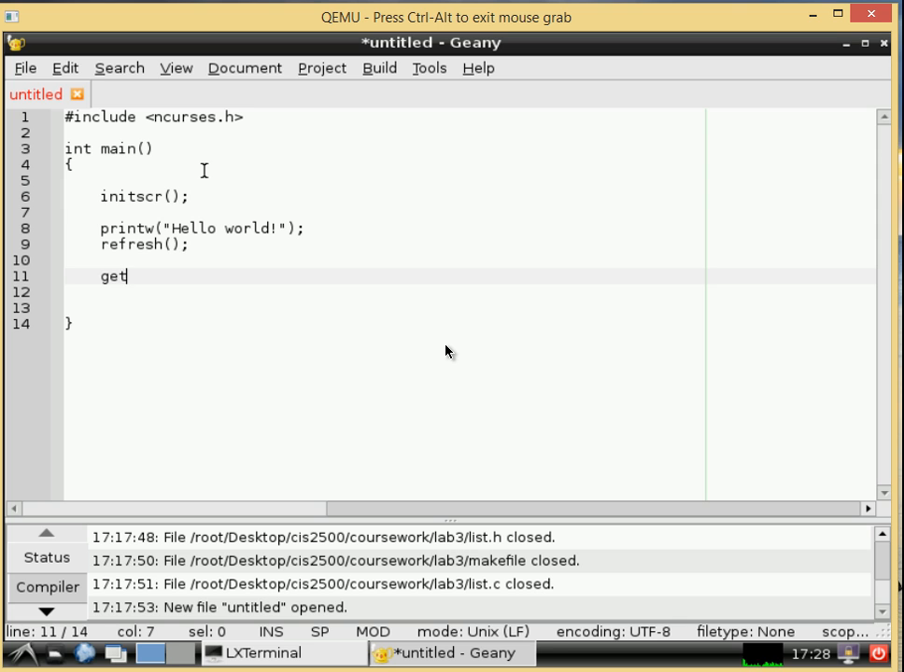
{"action": "type", "text": "ch()"}
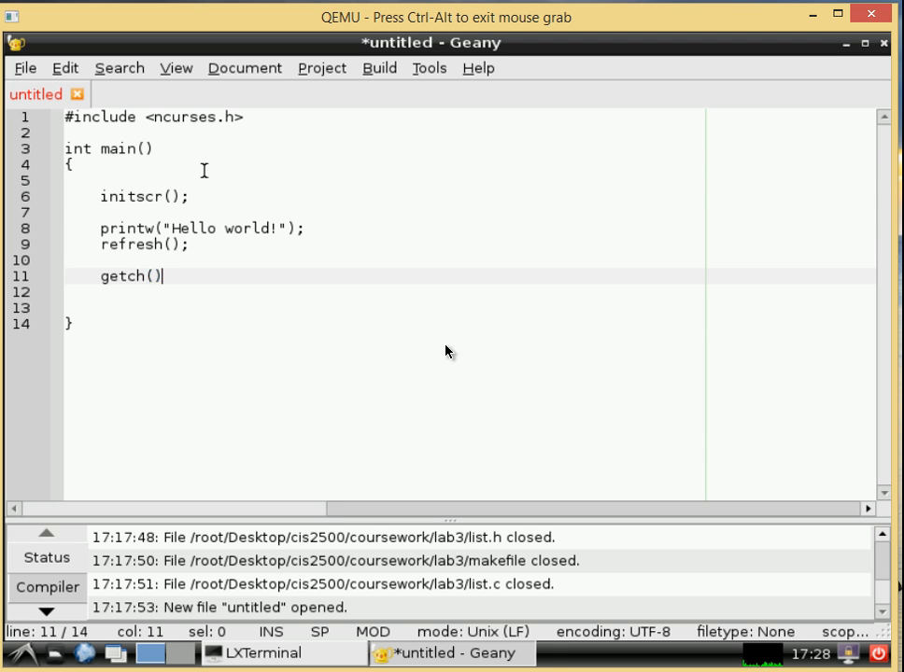
{"action": "type", "text": ";"}
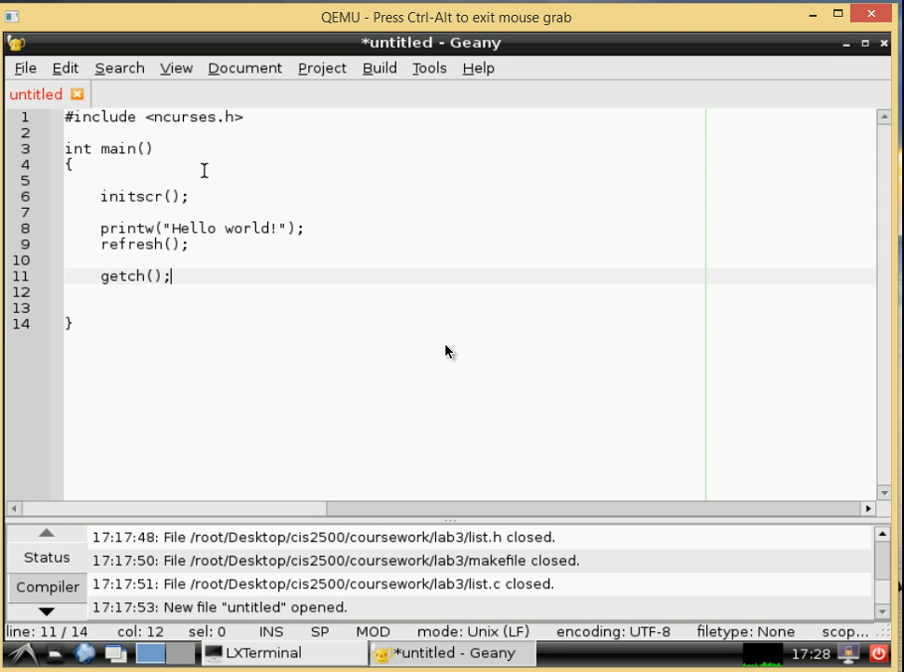
Step: Add endwin(); and return 0; to close out main
{"action": "key", "text": "Return"}
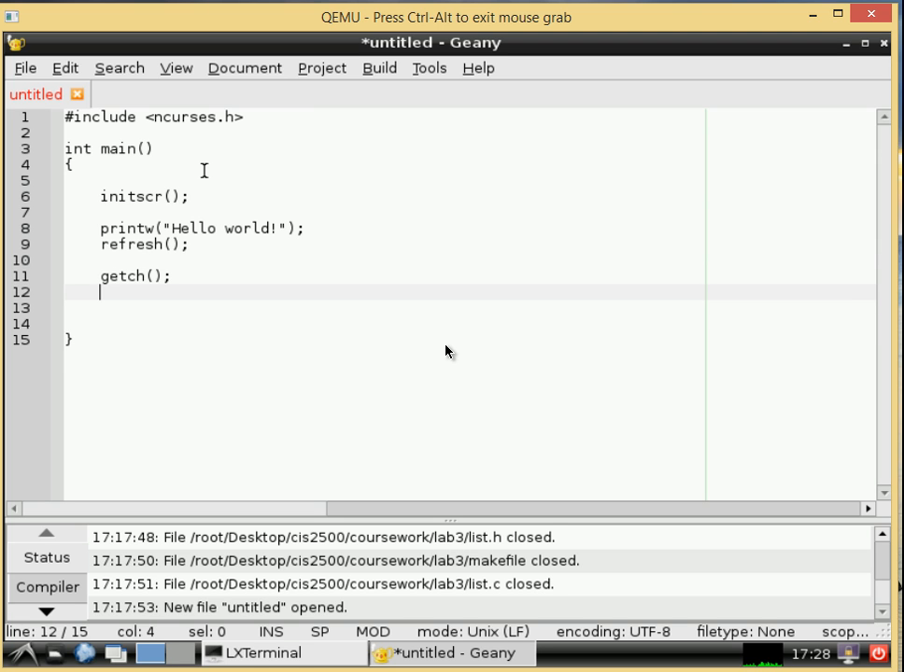
{"action": "key", "text": "Return"}
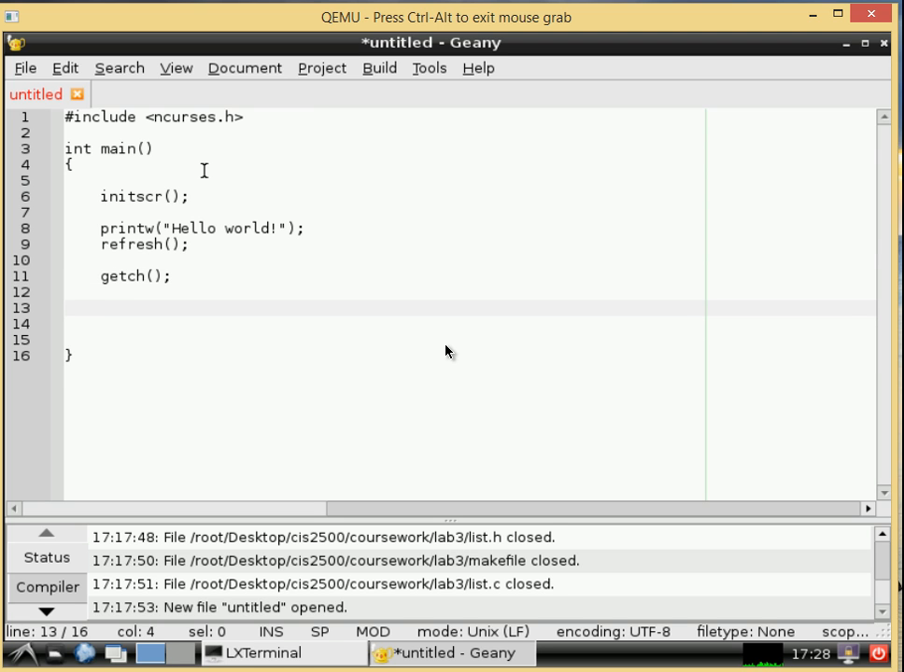
{"action": "type", "text": "end"}
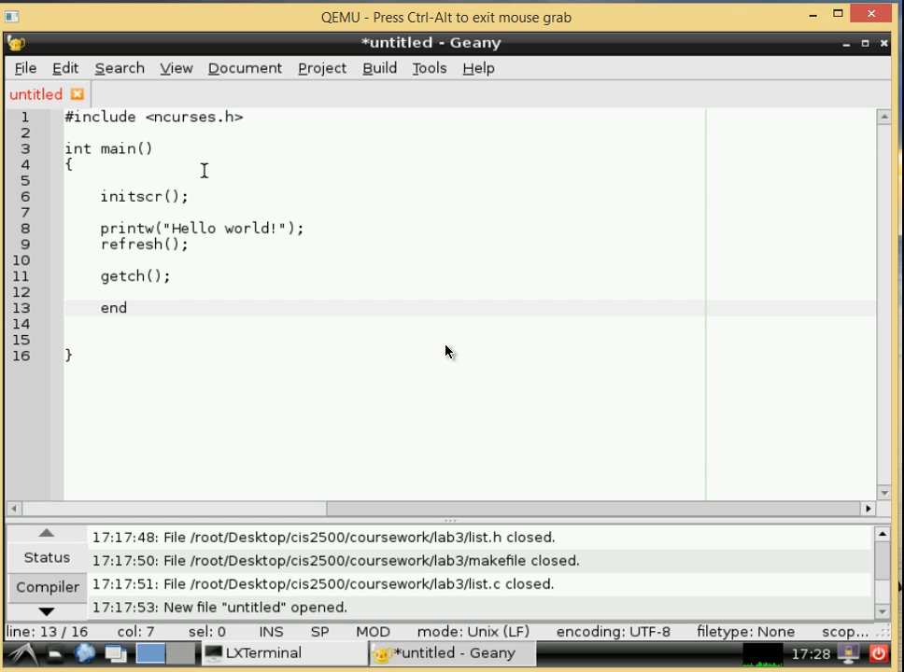
{"action": "type", "text": "win()"}
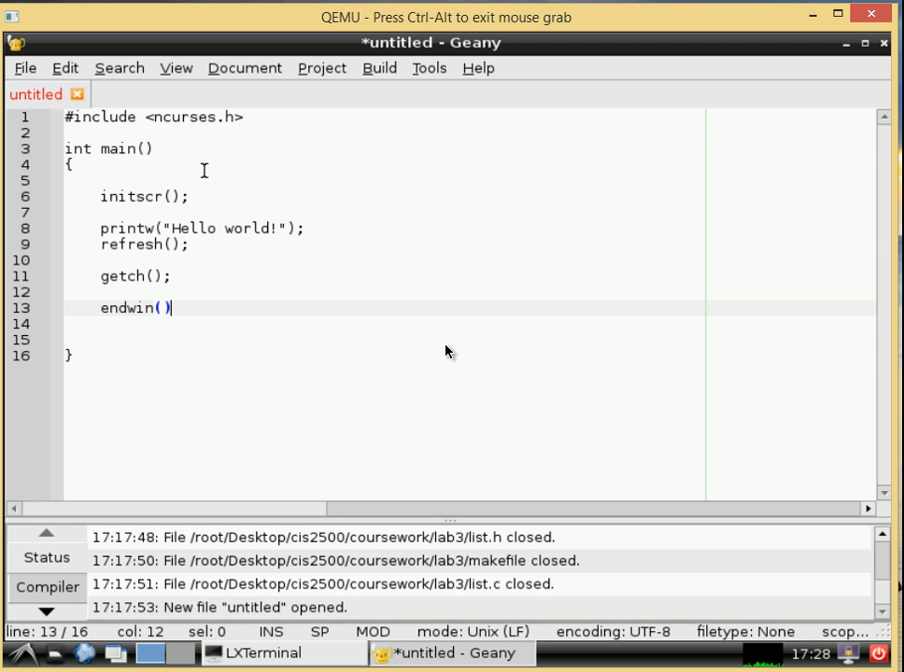
{"action": "type", "text": ";"}
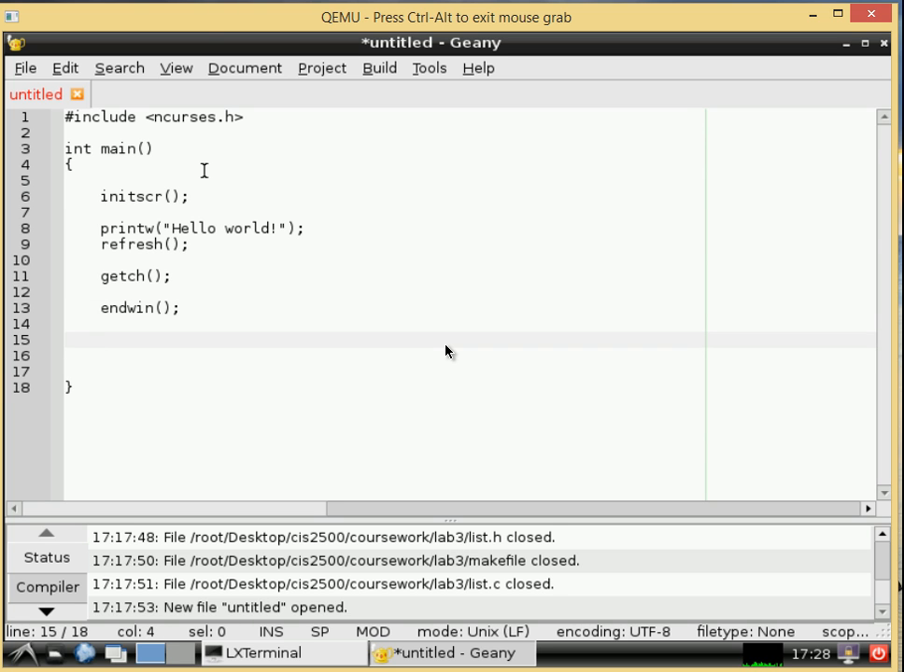
{"action": "type", "text": "ret"}
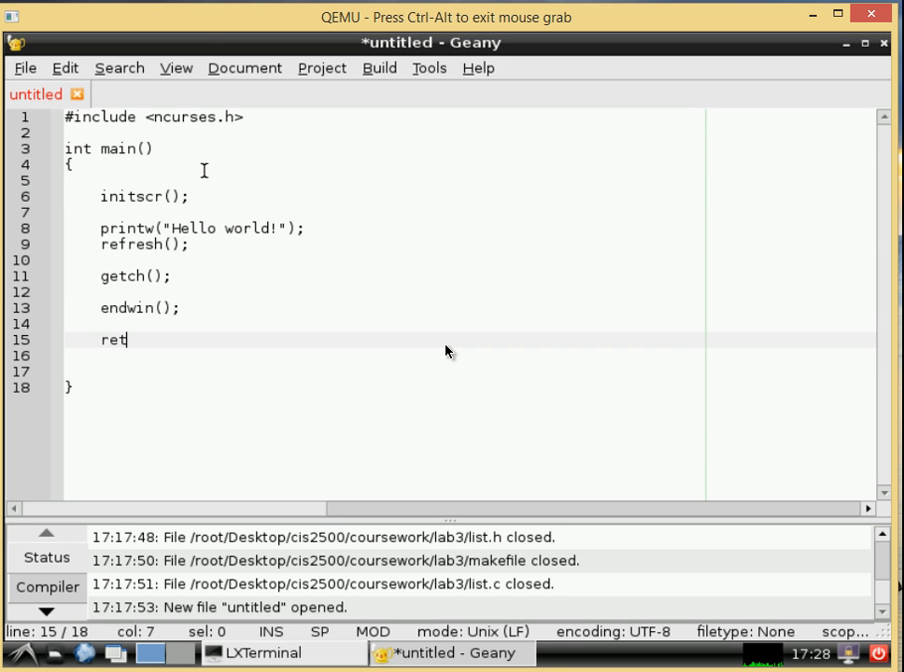
{"action": "type", "text": "urn 0;"}
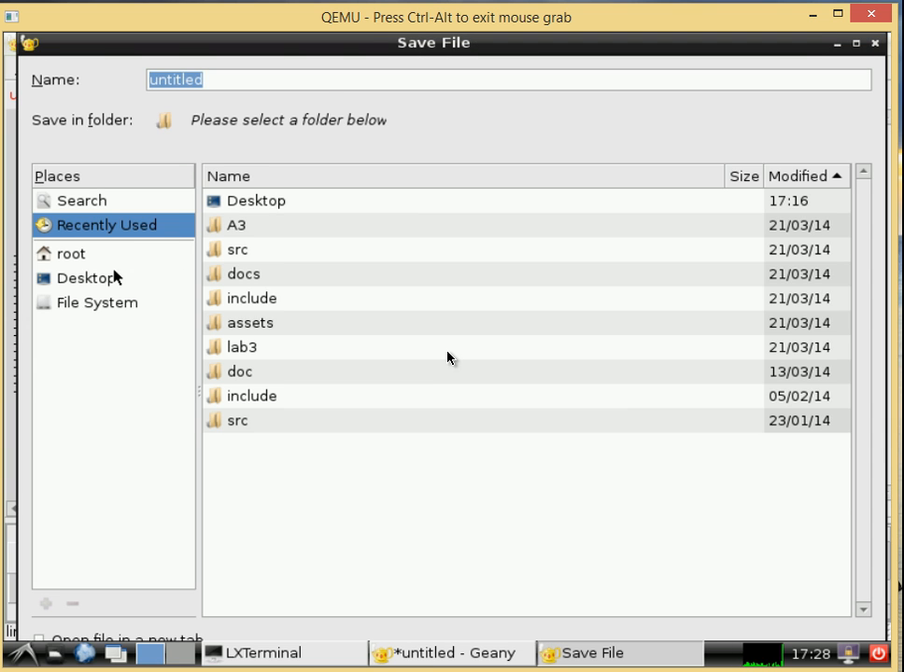
Step: Save the program as main.c in the Desktop maze folder, then switch to the terminal
{"action": "left_click", "coordinate": [86, 277]}
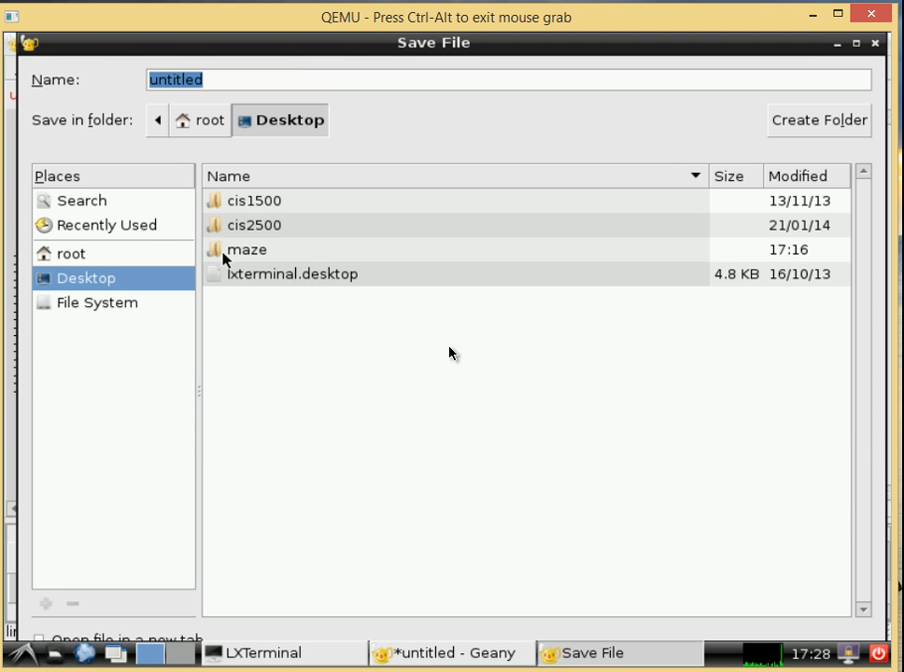
{"action": "double_click", "coordinate": [250, 250]}
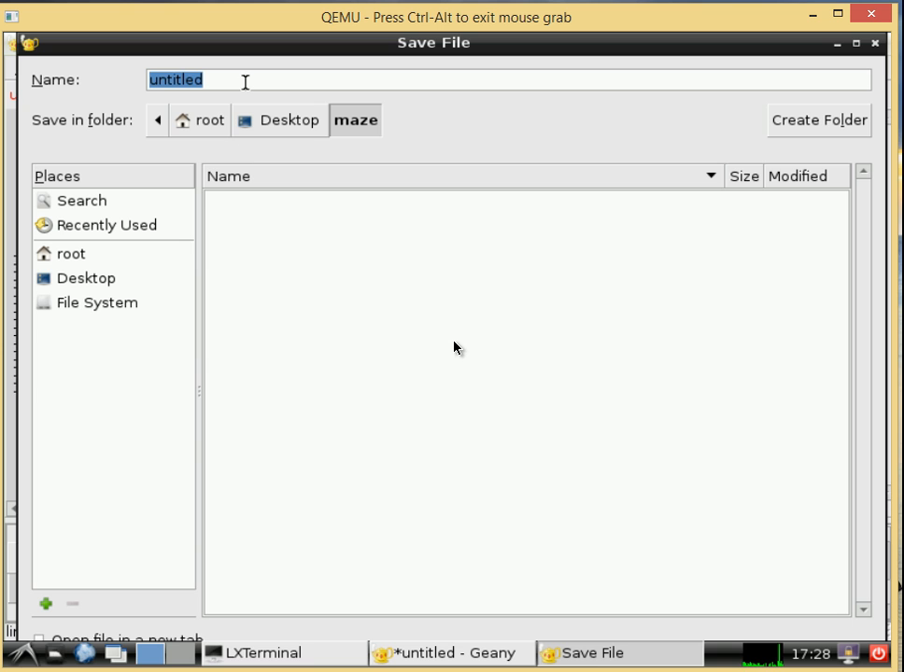
{"action": "type", "text": "main."}
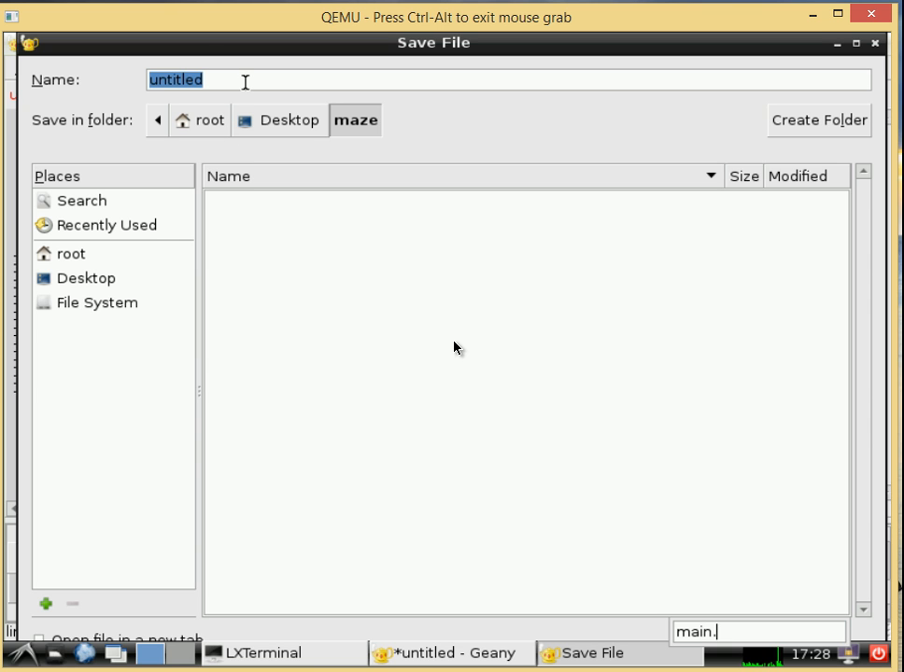
{"action": "left_click", "coordinate": [224, 80]}
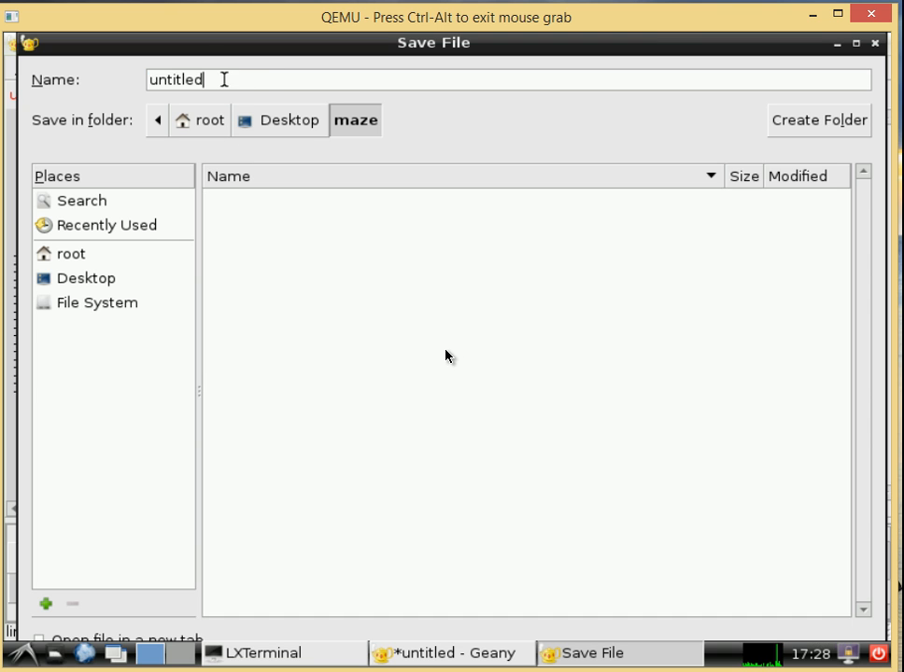
{"action": "type", "text": "main."}
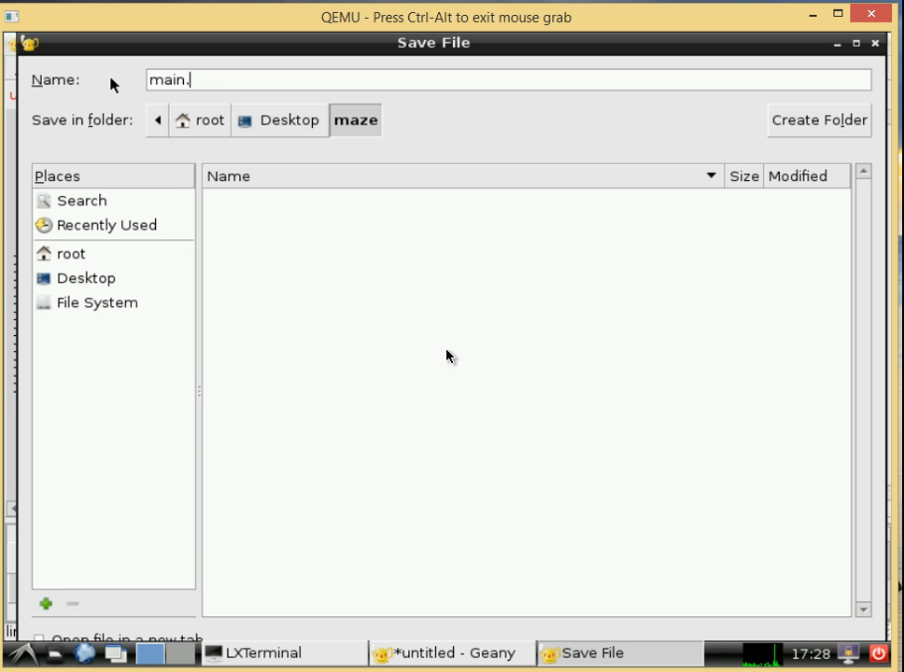
{"action": "type", "text": "c"}
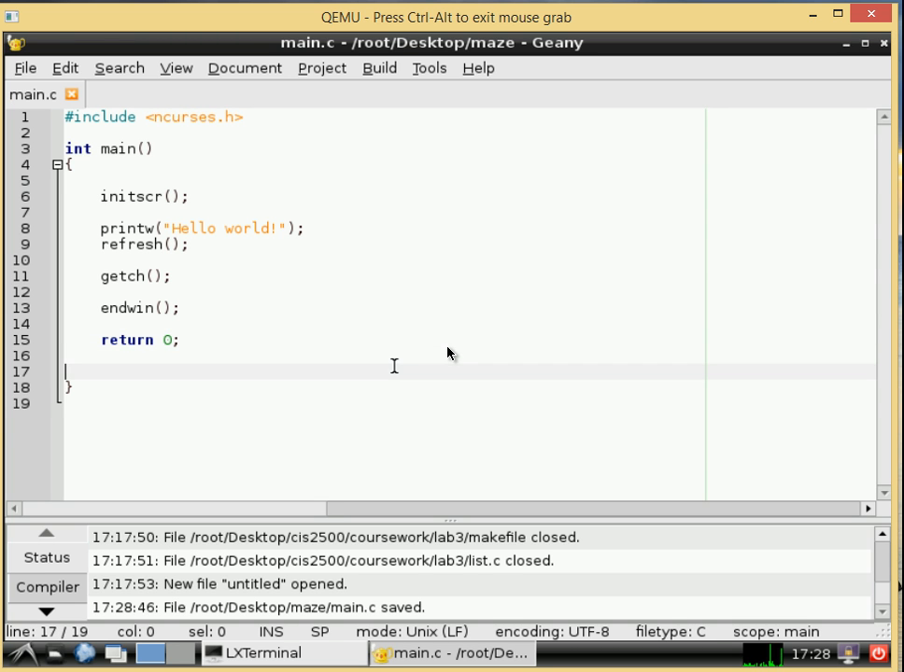
{"action": "left_click", "coordinate": [336, 324]}
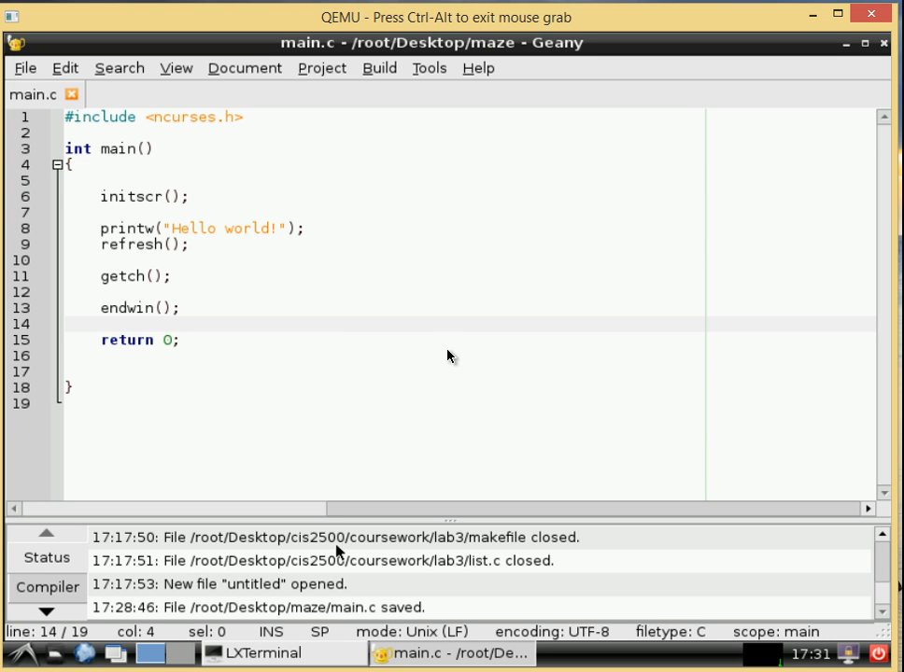
{"action": "left_click", "coordinate": [262, 652]}
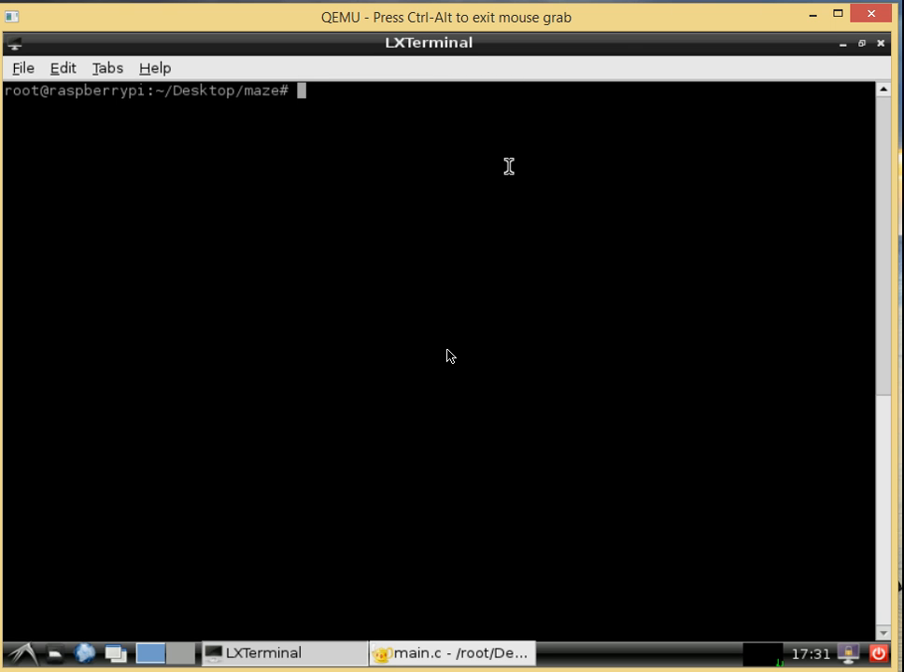
Step: Launch Leafpad on a new makefile with 'leafpad makefile'
{"action": "type", "text": "all"}
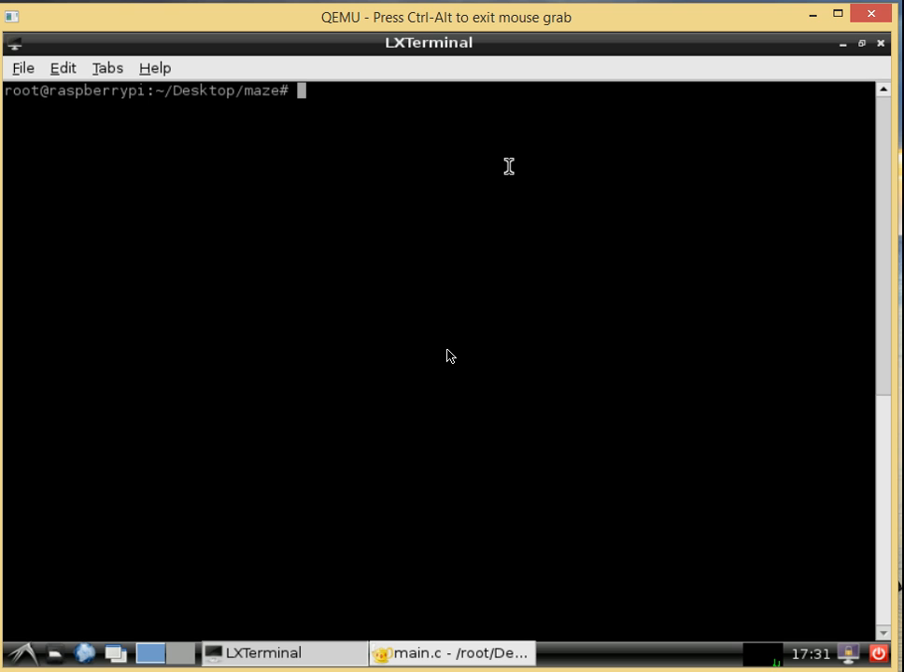
{"action": "type", "text": "leafpad"}
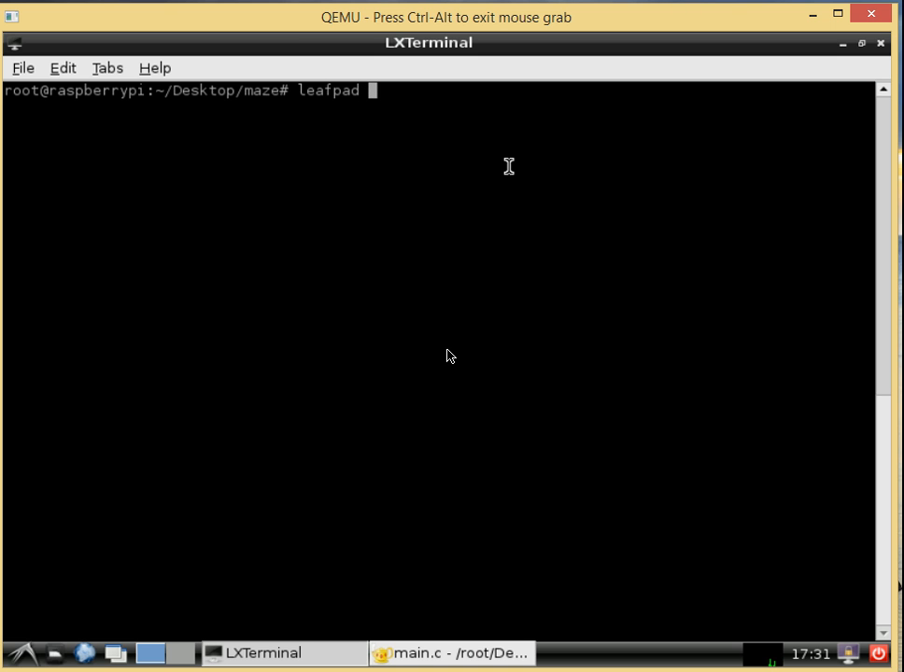
{"action": "type", "text": "makefa"}
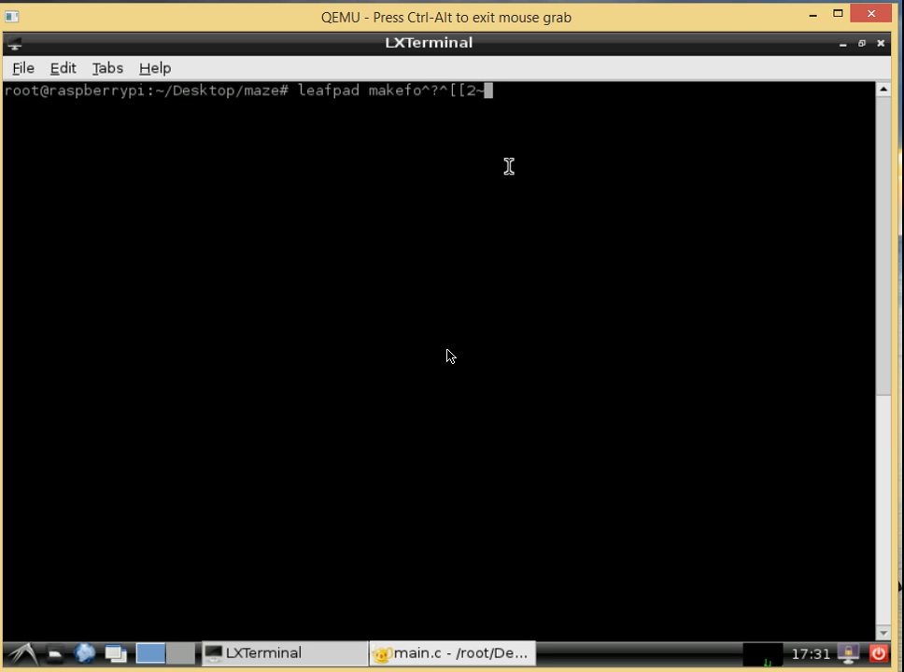
{"action": "key", "text": "BackSpace"}
{"action": "type", "text": "ile"}
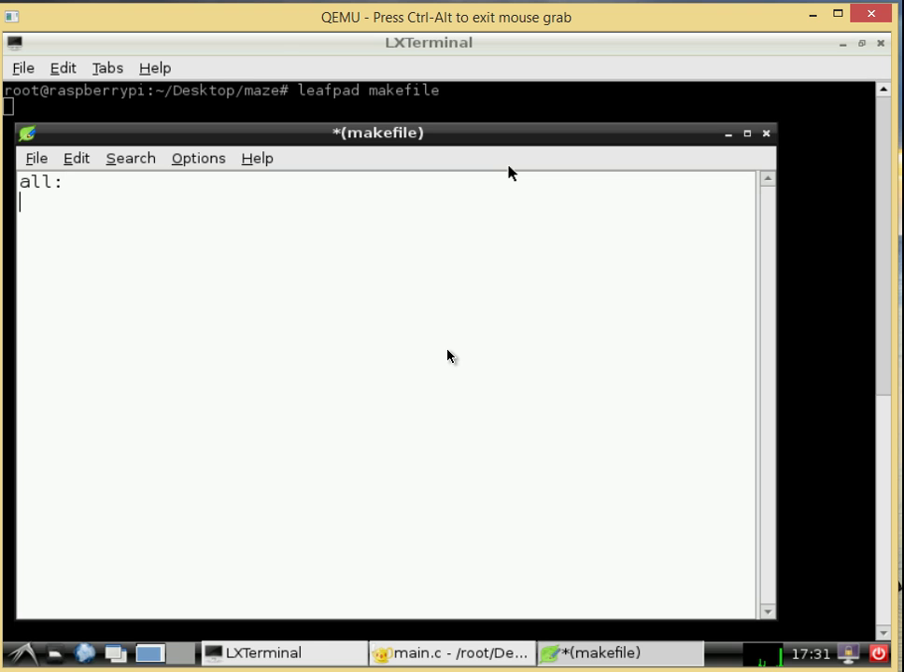
Step: Under all:, add an indented build line starting 'gcc -lncurses'
{"action": "key", "text": "Tab"}
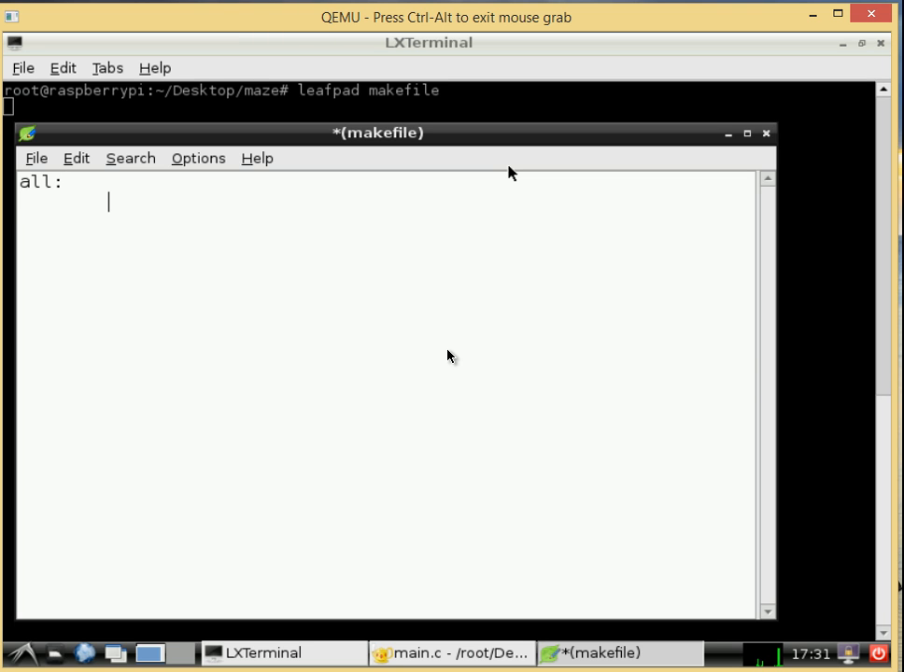
{"action": "type", "text": "g"}
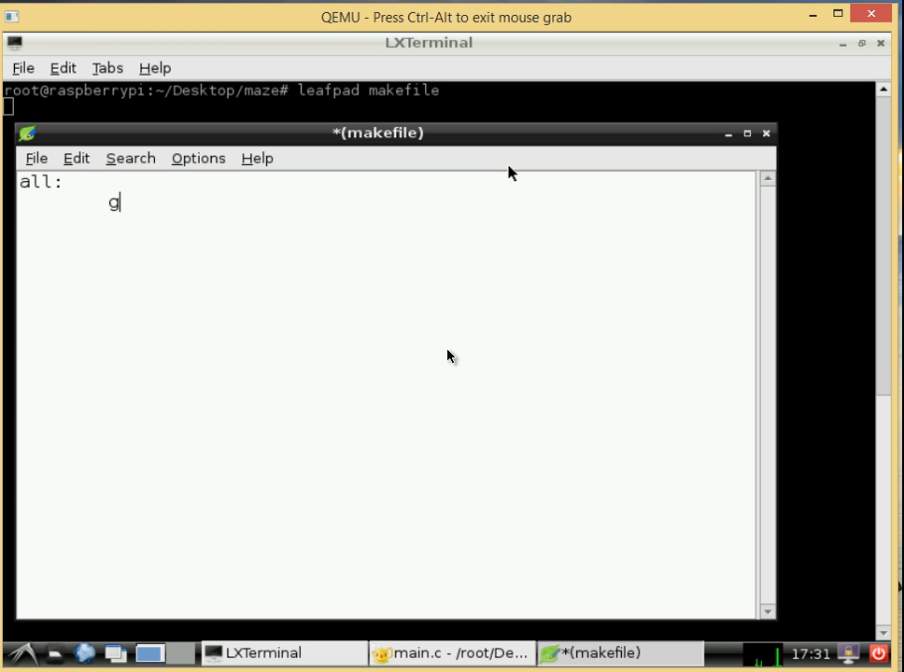
{"action": "type", "text": "cc"}
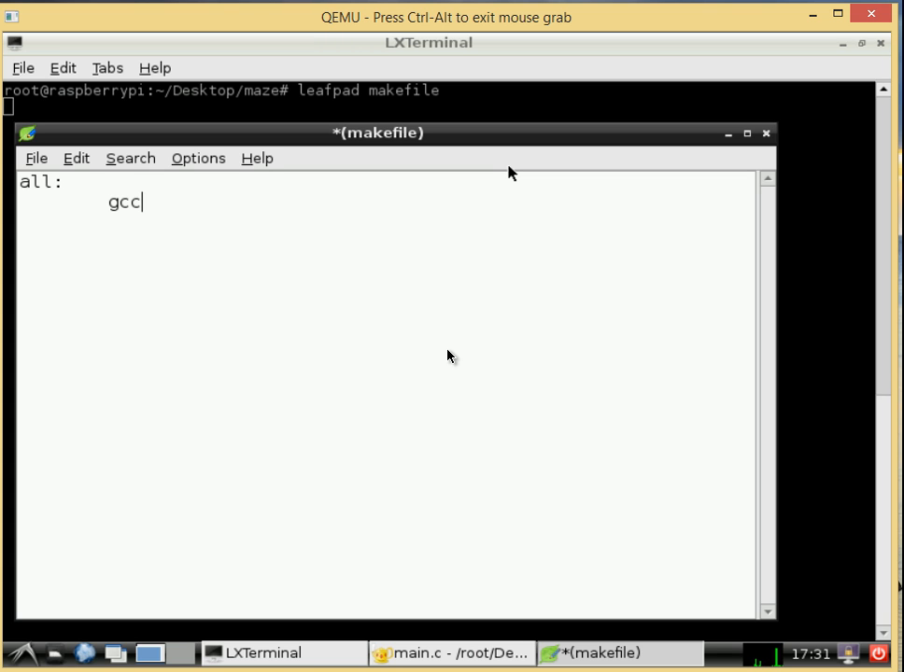
{"action": "mouse_move", "coordinate": [548, 270]}
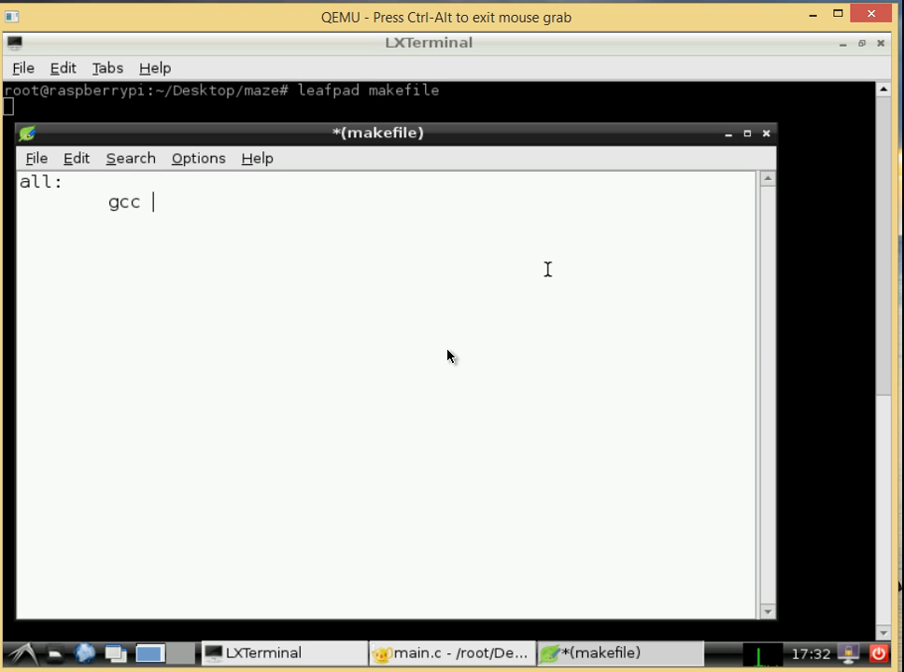
{"action": "type", "text": "-"}
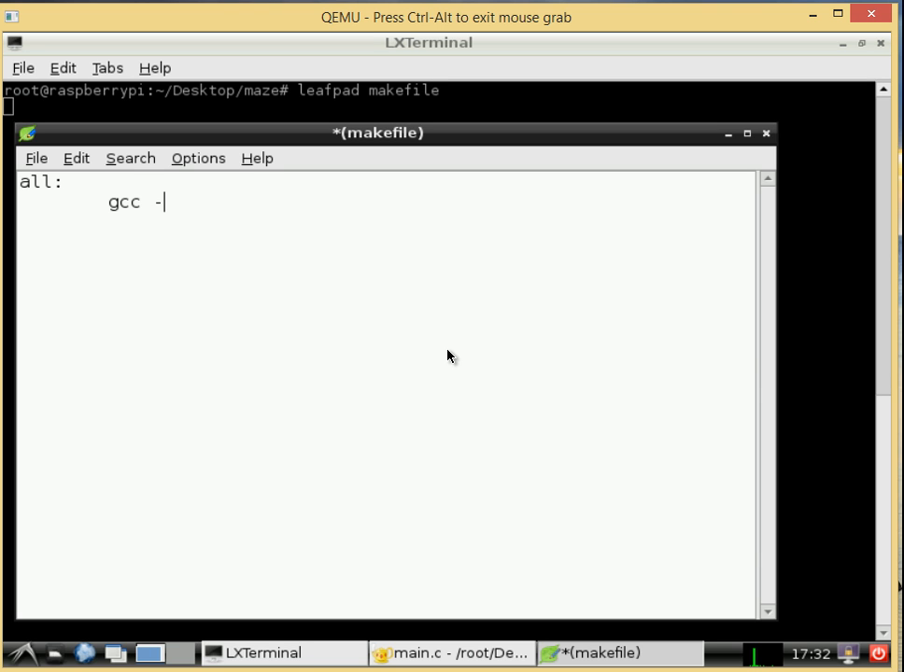
{"action": "type", "text": "l"}
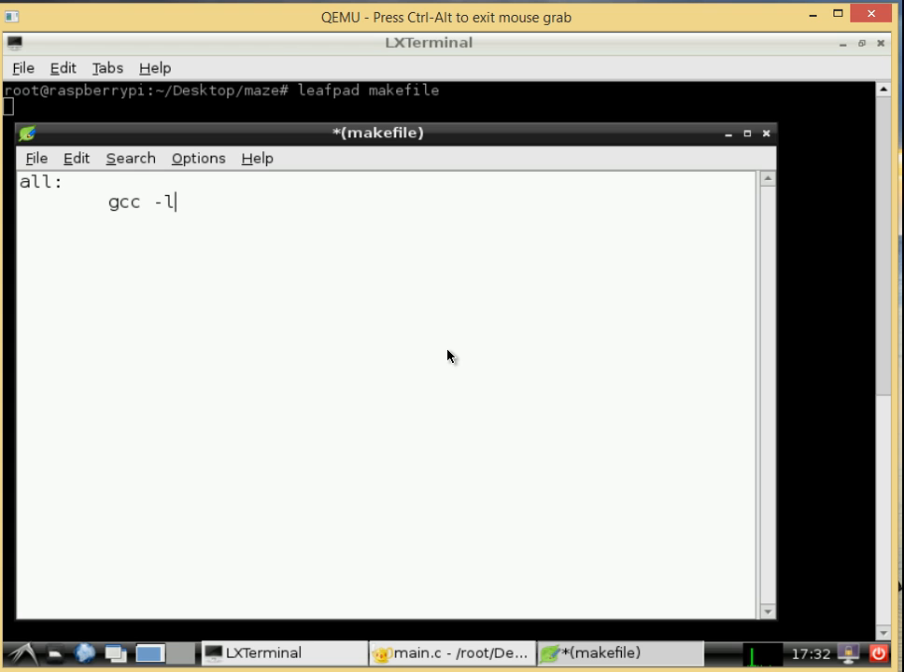
{"action": "type", "text": "n"}
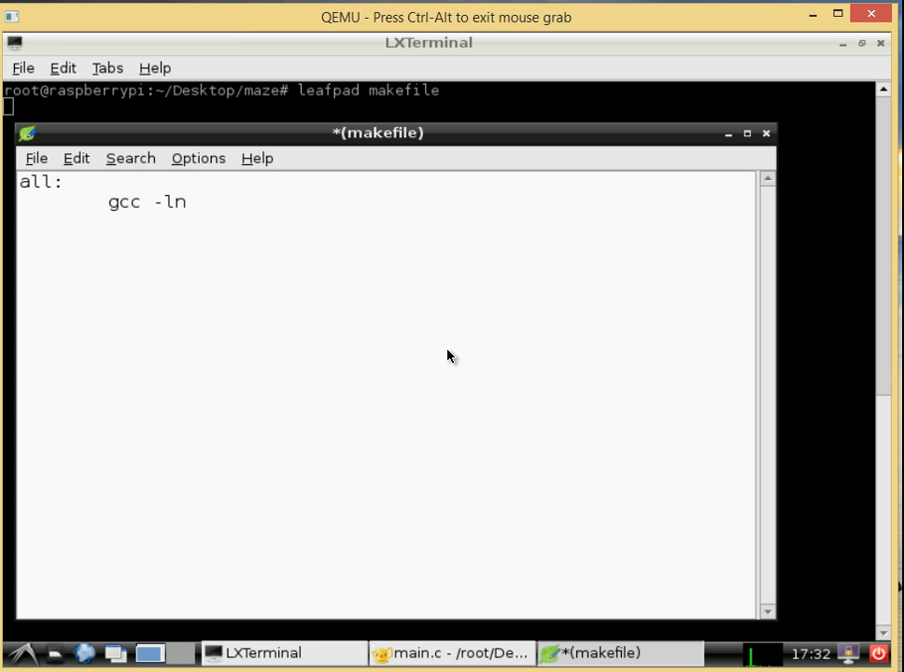
{"action": "type", "text": "curse"}
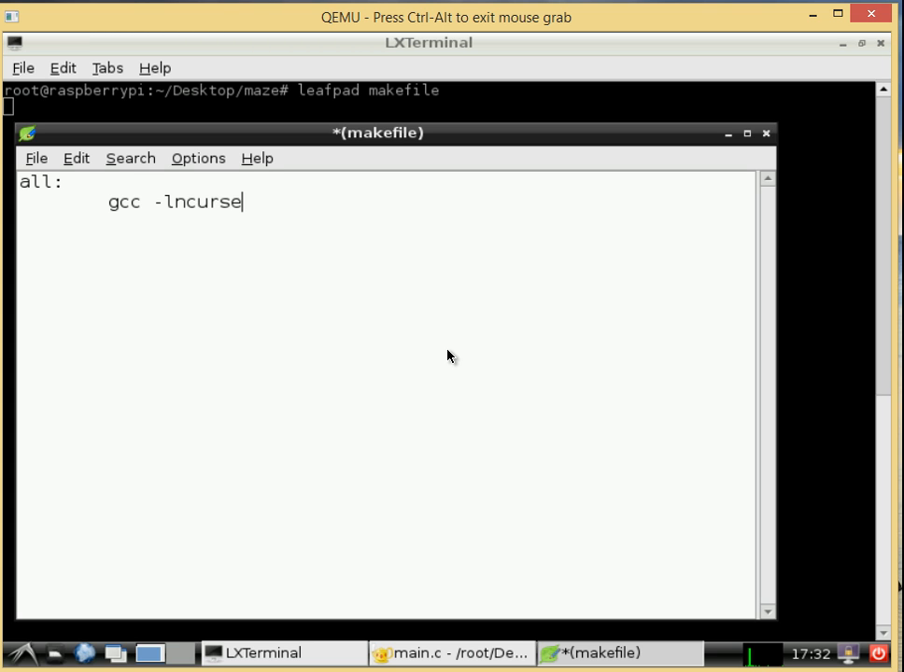
{"action": "type", "text": "s"}
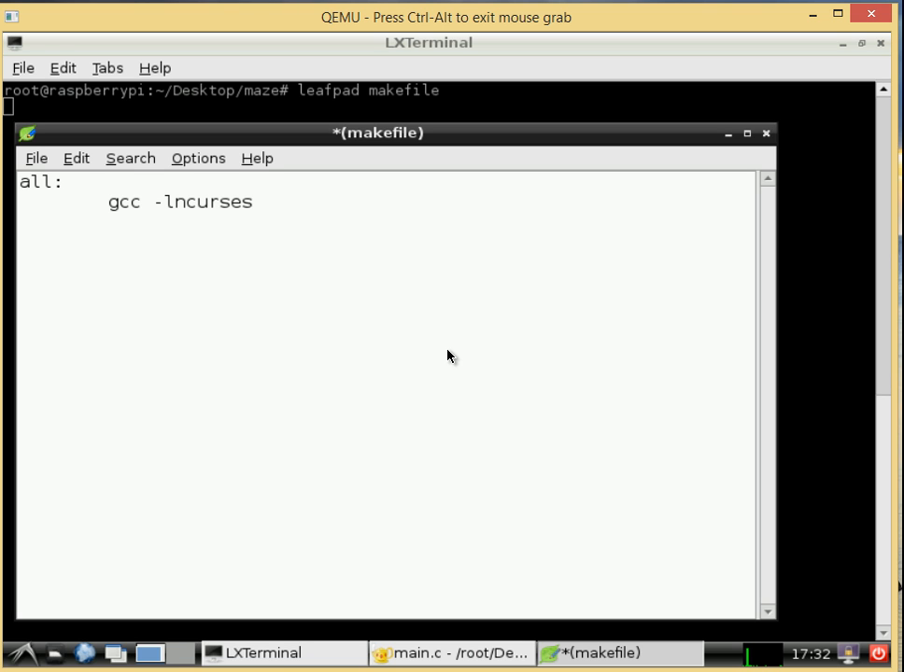
Step: Finish the rule with 'main.c -o runMe' and save the makefile
{"action": "left_click", "coordinate": [254, 202]}
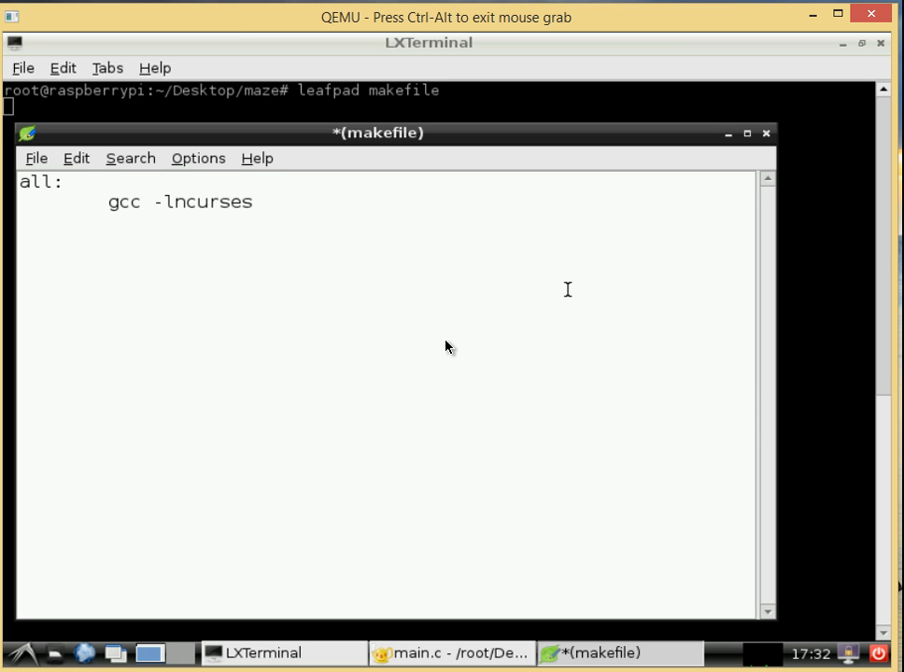
{"action": "type", "text": "mai"}
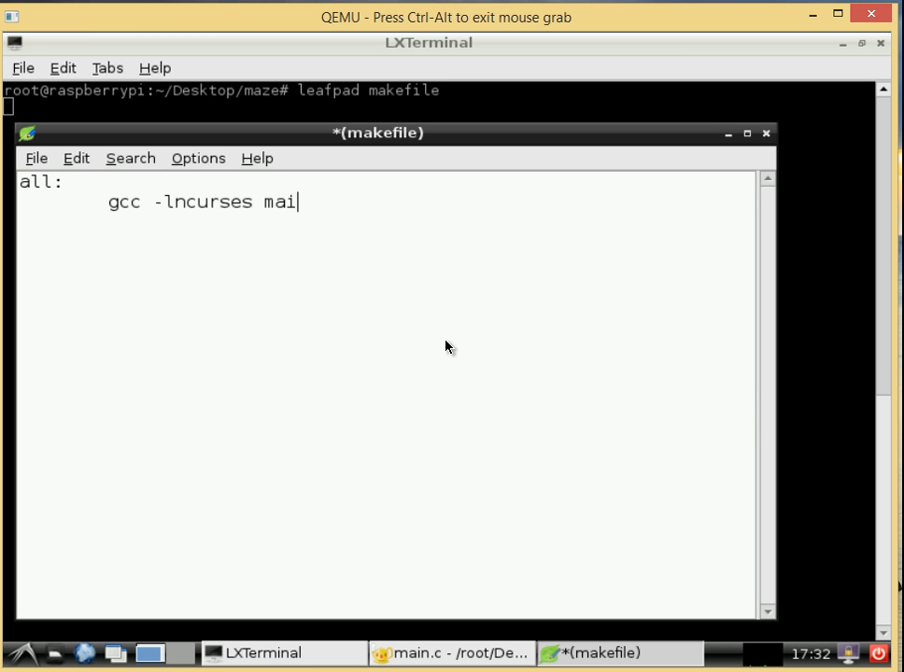
{"action": "type", "text": "n.c -"}
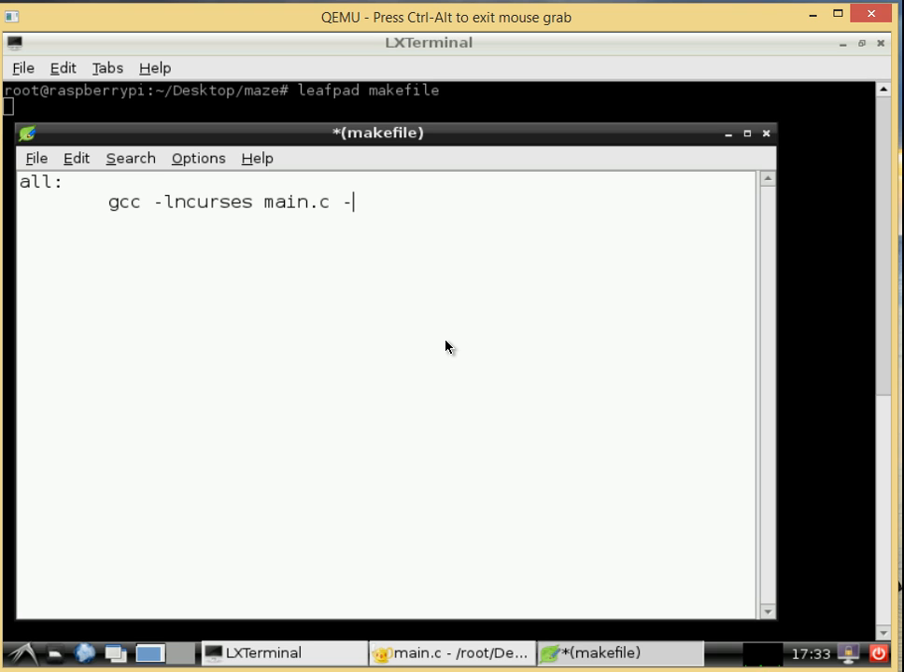
{"action": "type", "text": "o"}
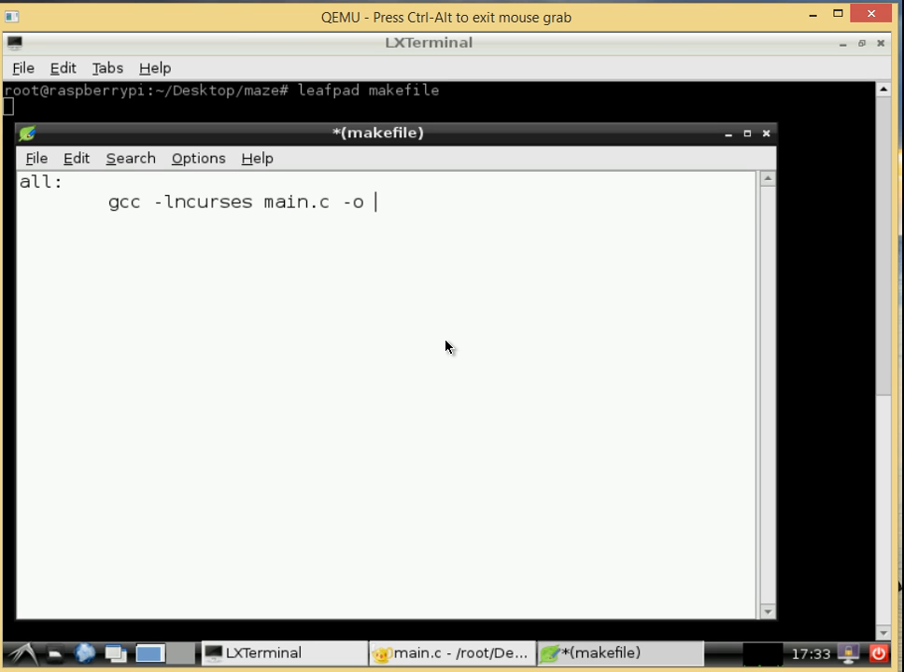
{"action": "type", "text": "runMe"}
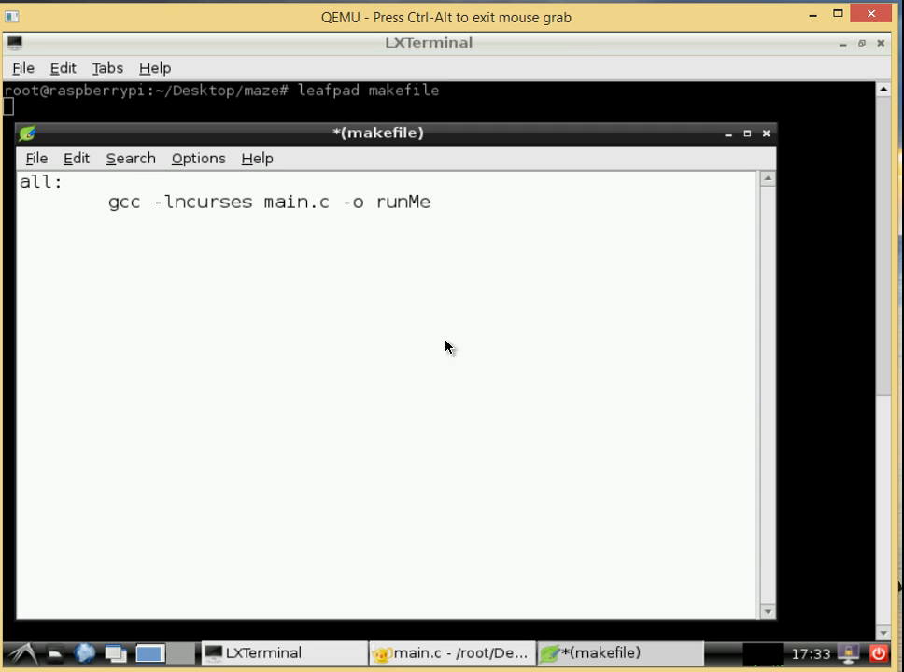
{"action": "left_click", "coordinate": [432, 202]}
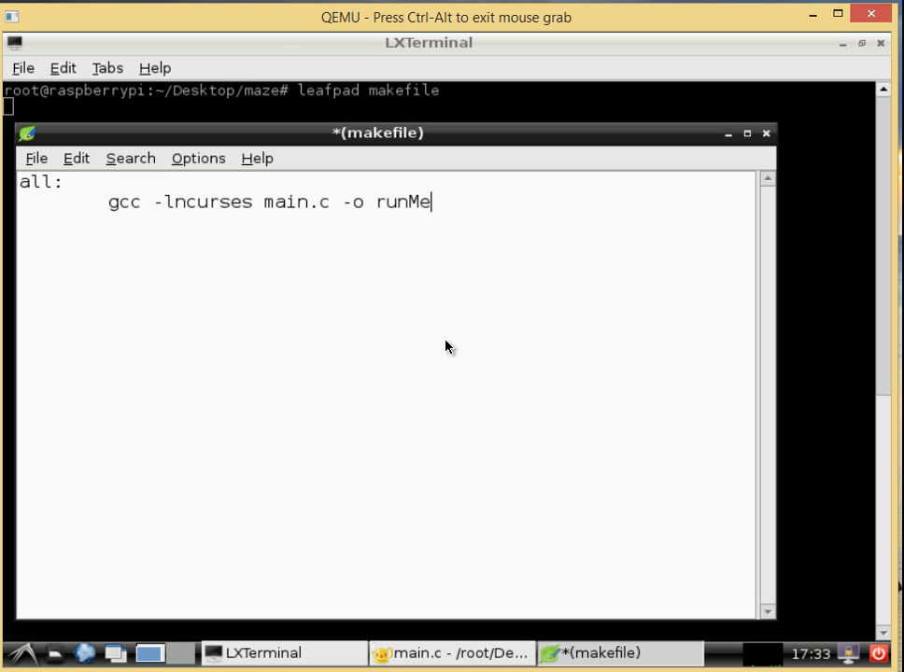
{"action": "key", "text": "ctrl+s"}
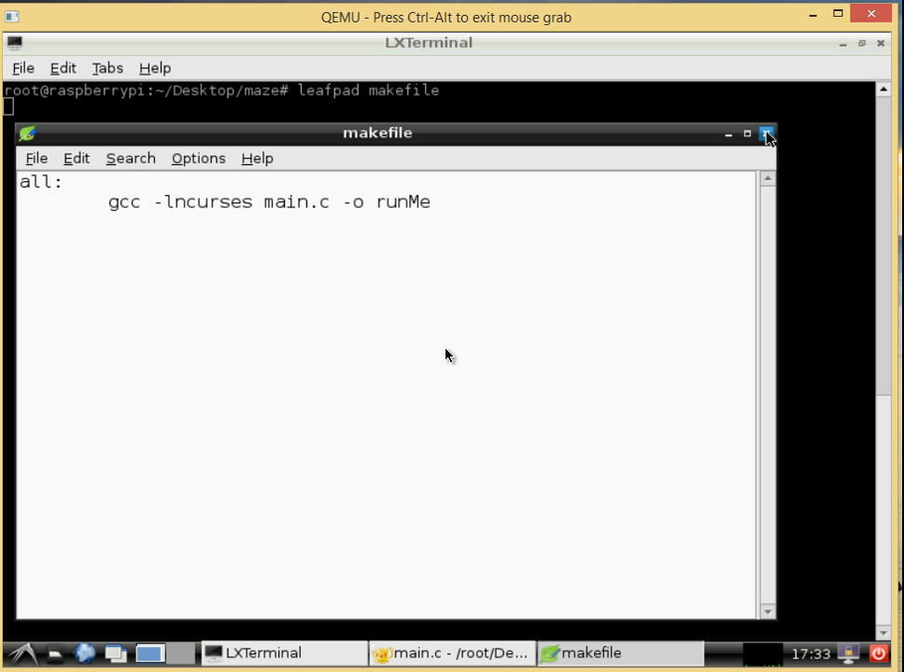
Step: Close Leafpad and run make to compile main.c into runMe
{"action": "left_click", "coordinate": [767, 132]}
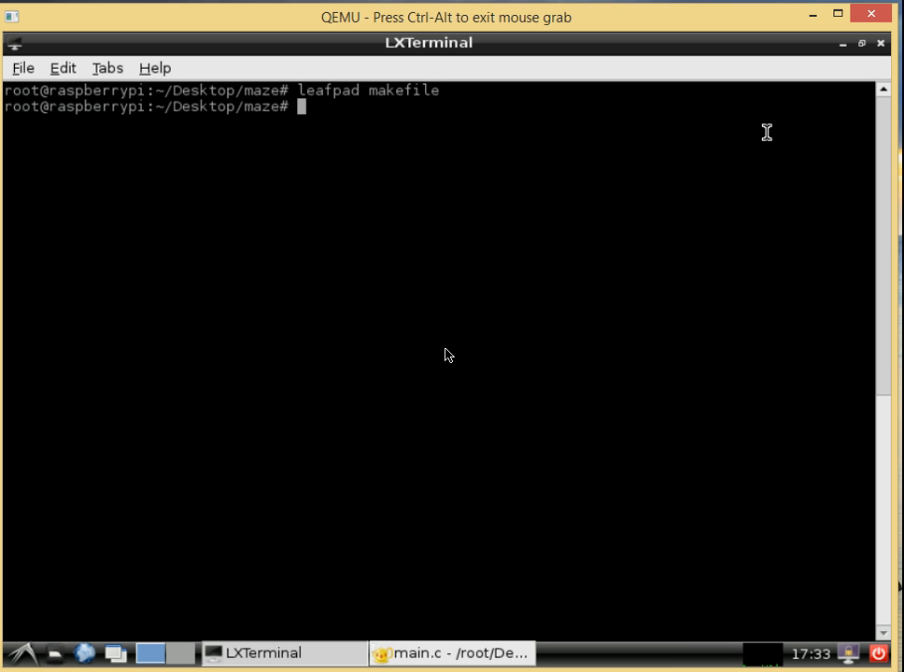
{"action": "type", "text": "make"}
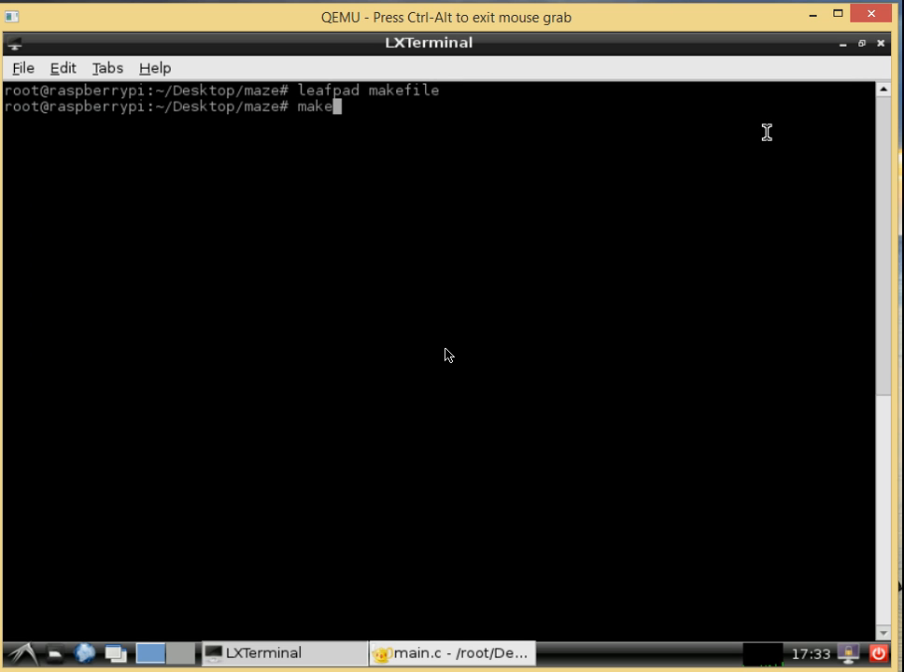
{"action": "key", "text": "Return"}
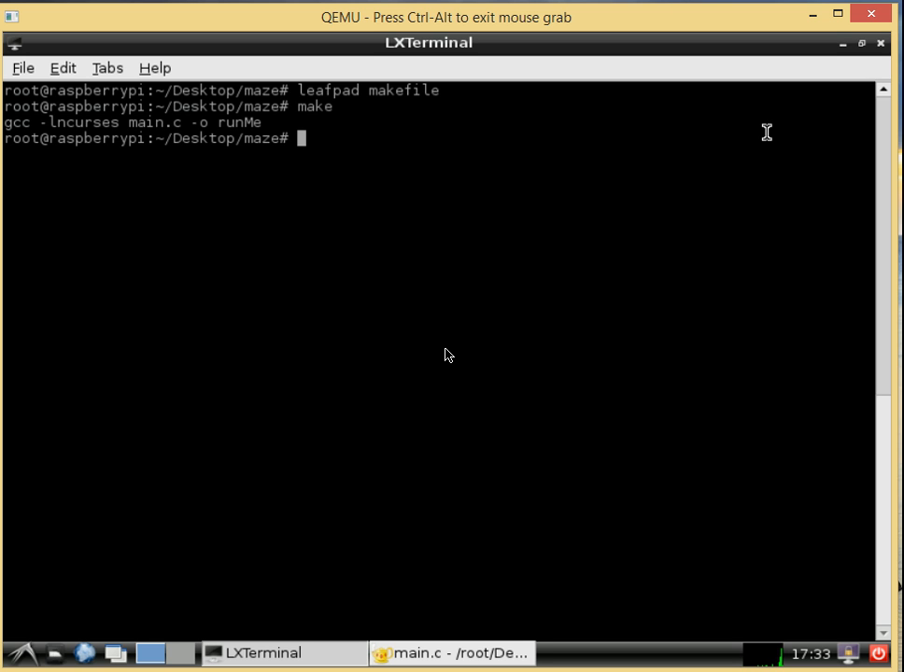
{"action": "type", "text": "./"}
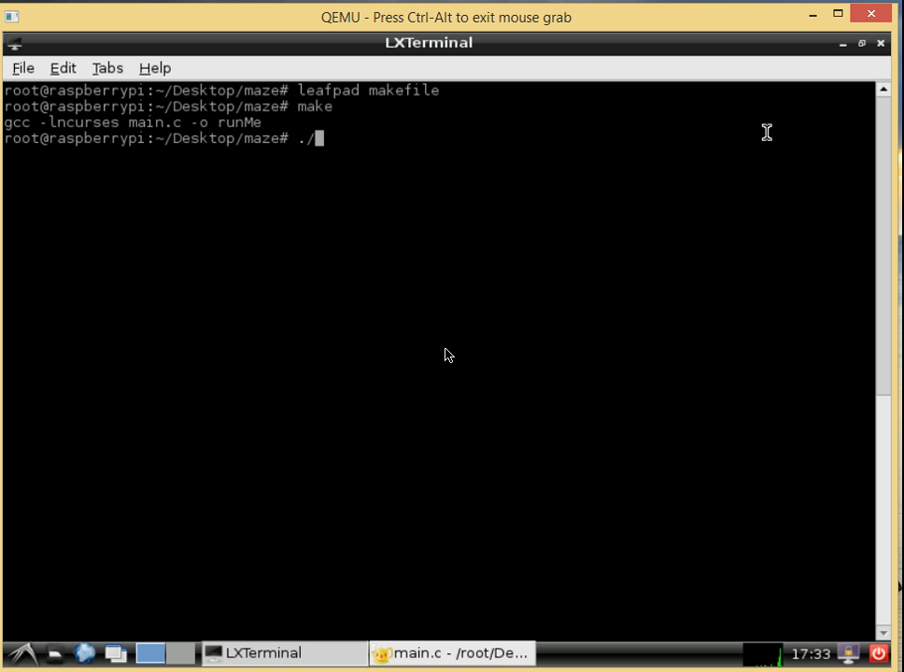
Step: Execute ./runMe to launch the compiled ncurses Hello World program
{"action": "key", "text": "Return"}
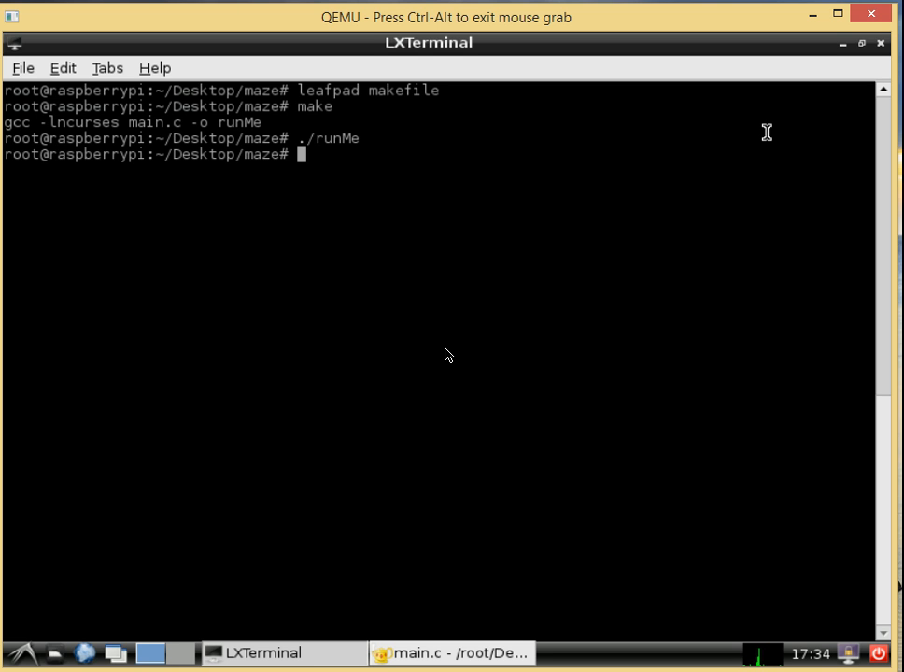
{"action": "mouse_move", "coordinate": [628, 496]}
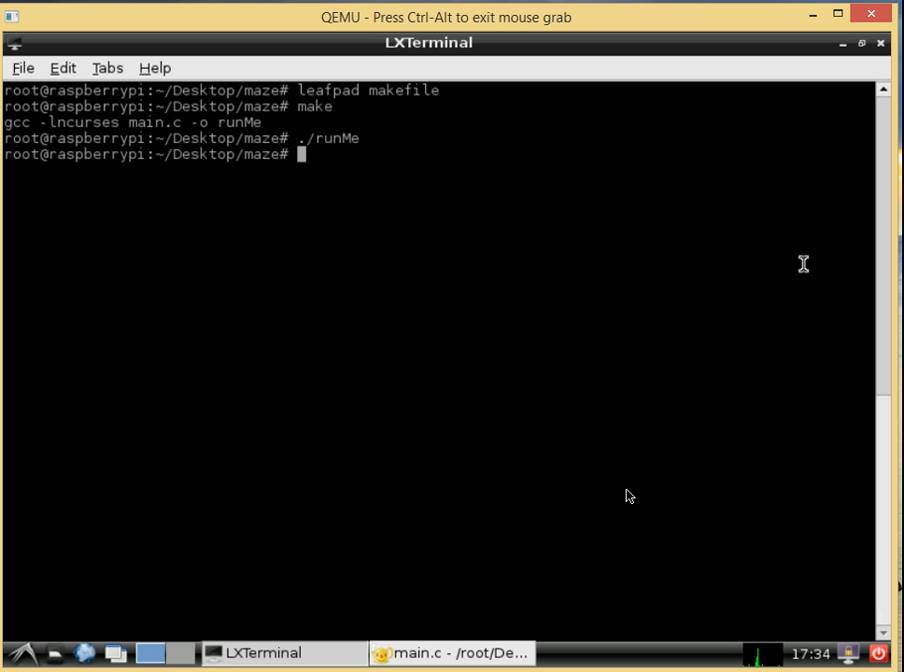
{"action": "mouse_move", "coordinate": [463, 355]}
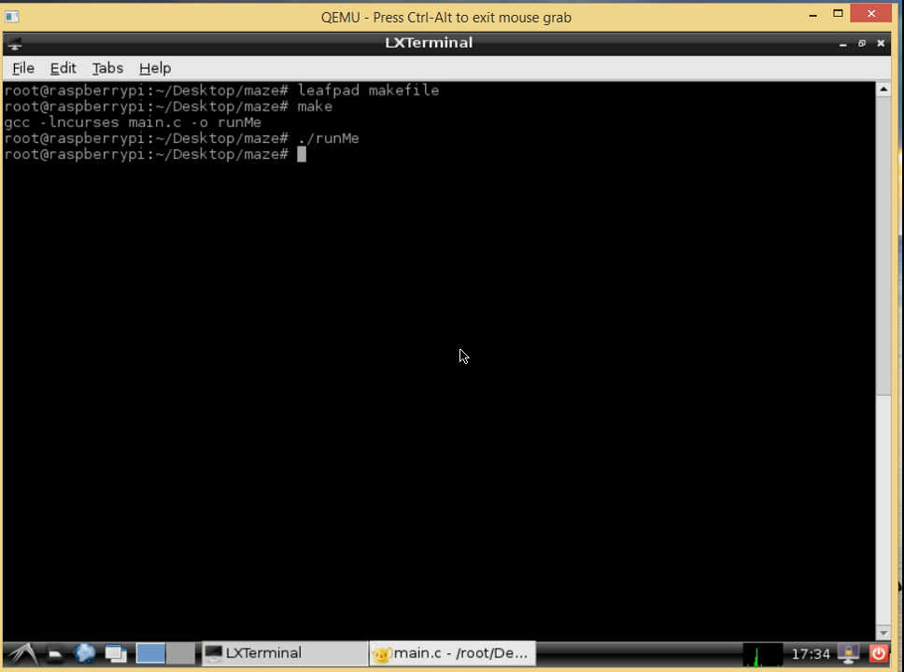